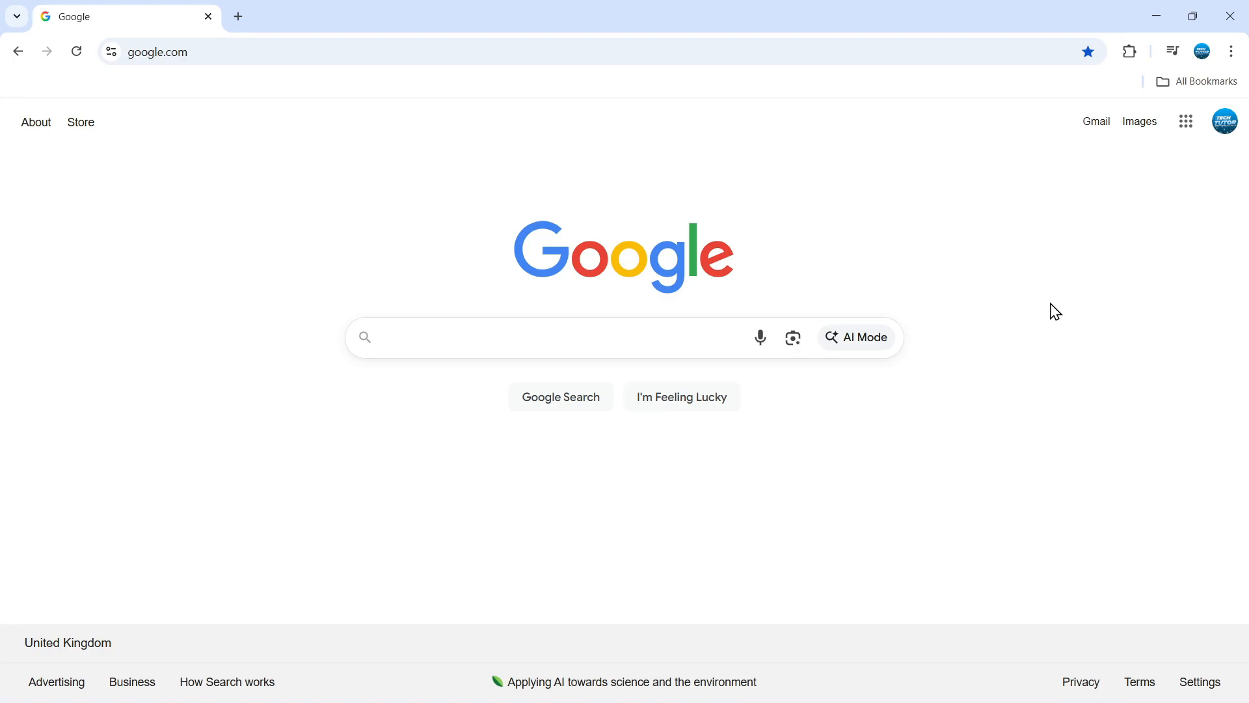
Step: Search Google for 'chrome web store' using the suggestion after typing 'chrome'
{"action": "left_click", "coordinate": [542, 337]}
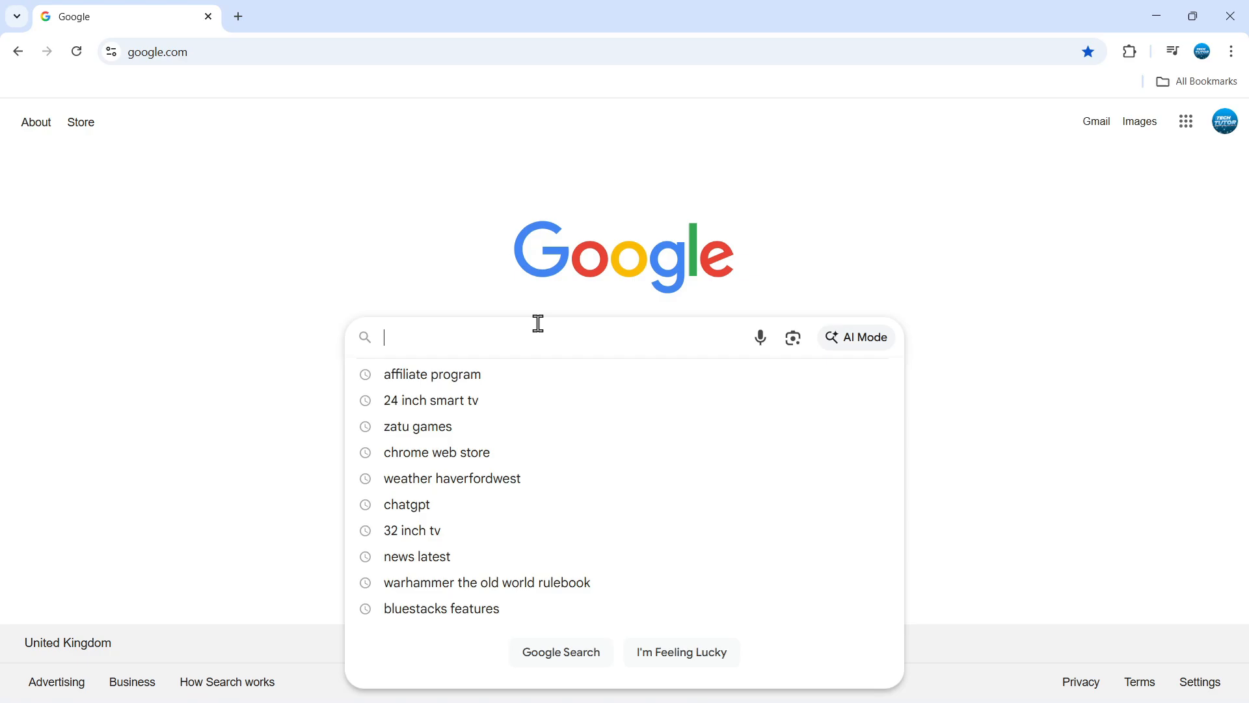
{"action": "type", "text": "chrome"}
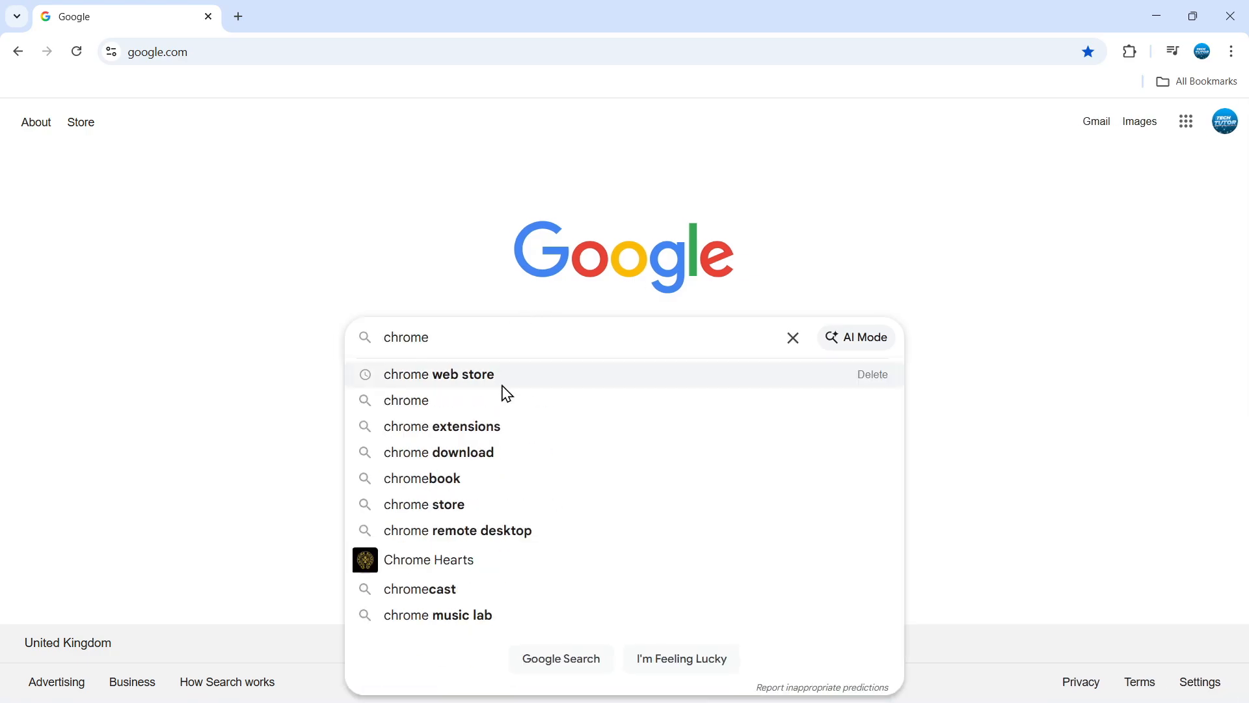
{"action": "left_click", "coordinate": [438, 374]}
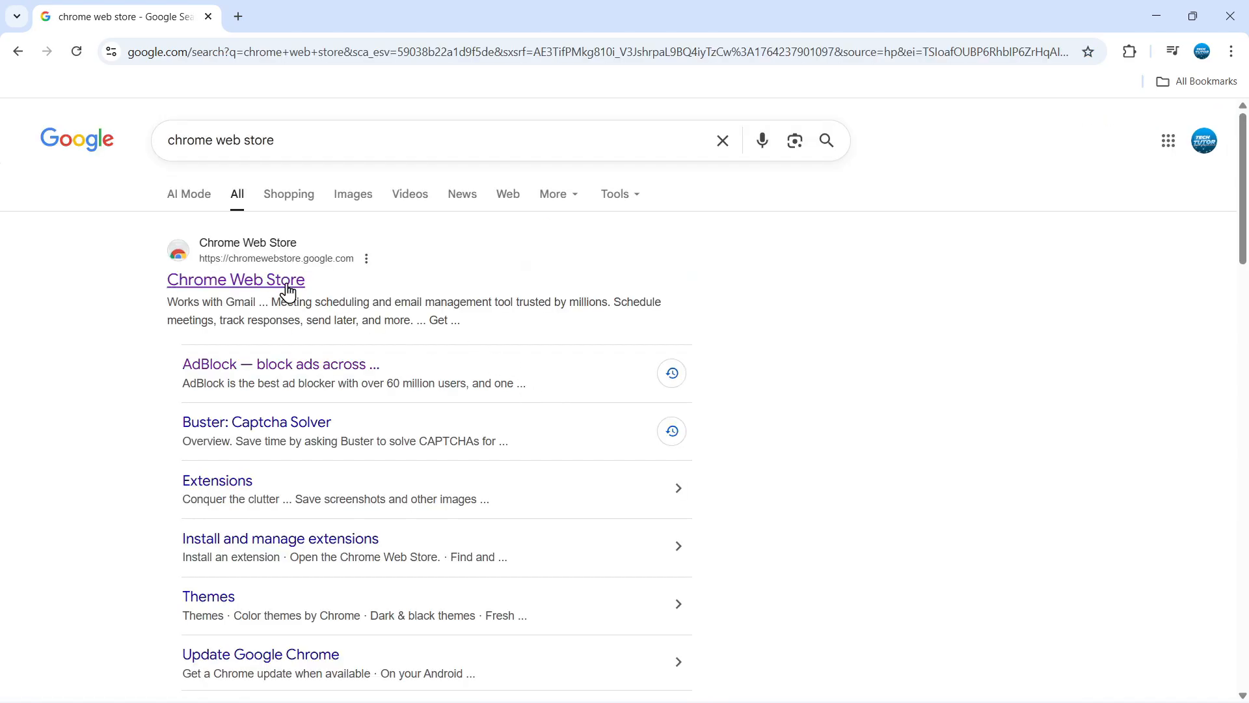
Step: Open the Chrome Web Store, search it for 'adblock', and scroll the results
{"action": "left_click", "coordinate": [235, 280]}
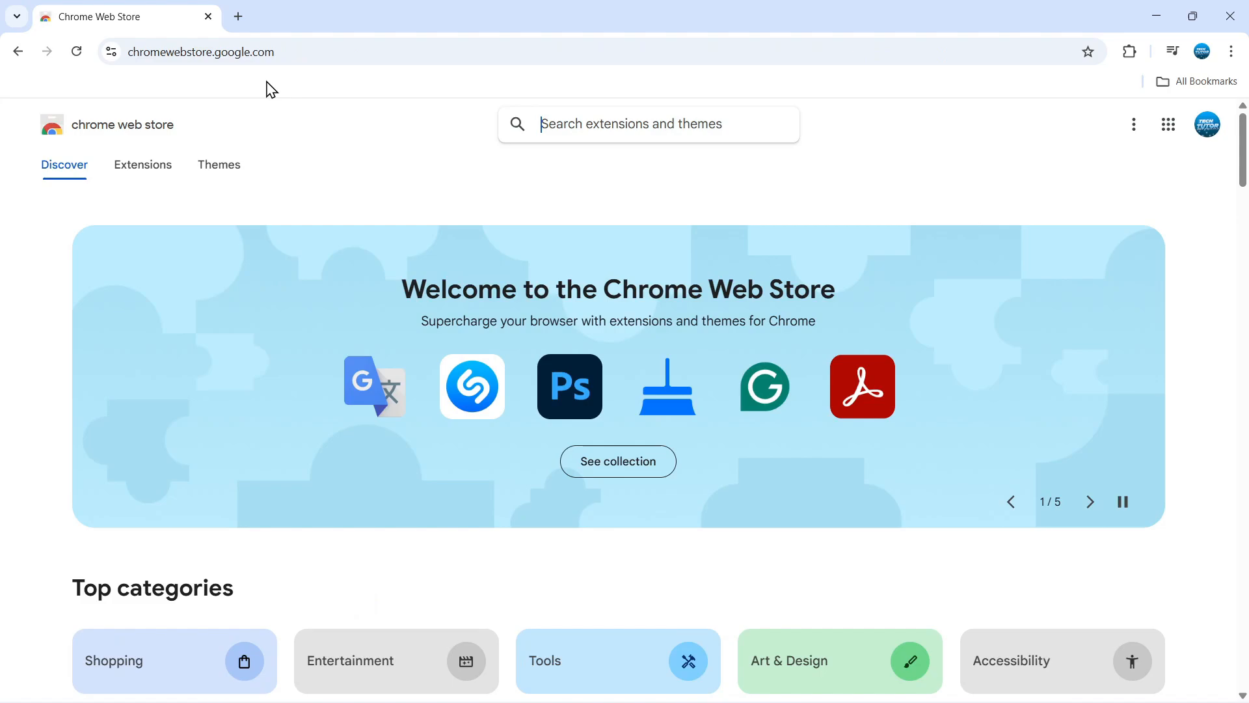
{"action": "mouse_move", "coordinate": [223, 74]}
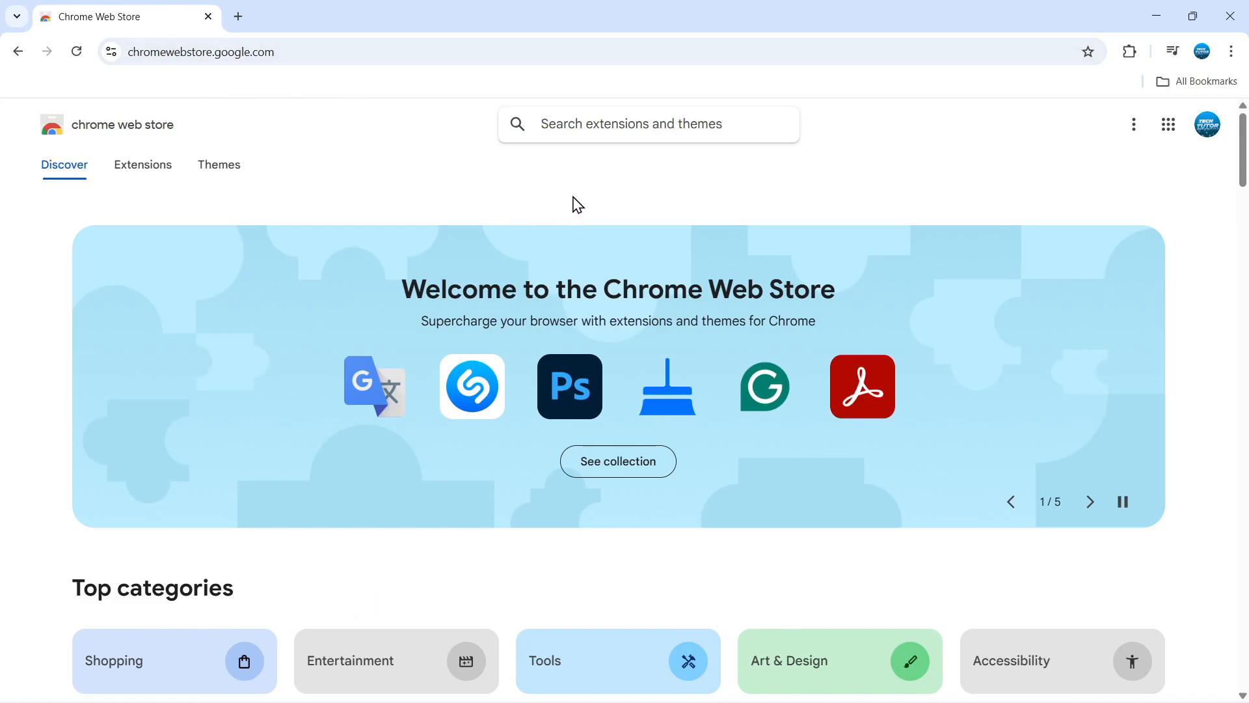
{"action": "left_click", "coordinate": [630, 124]}
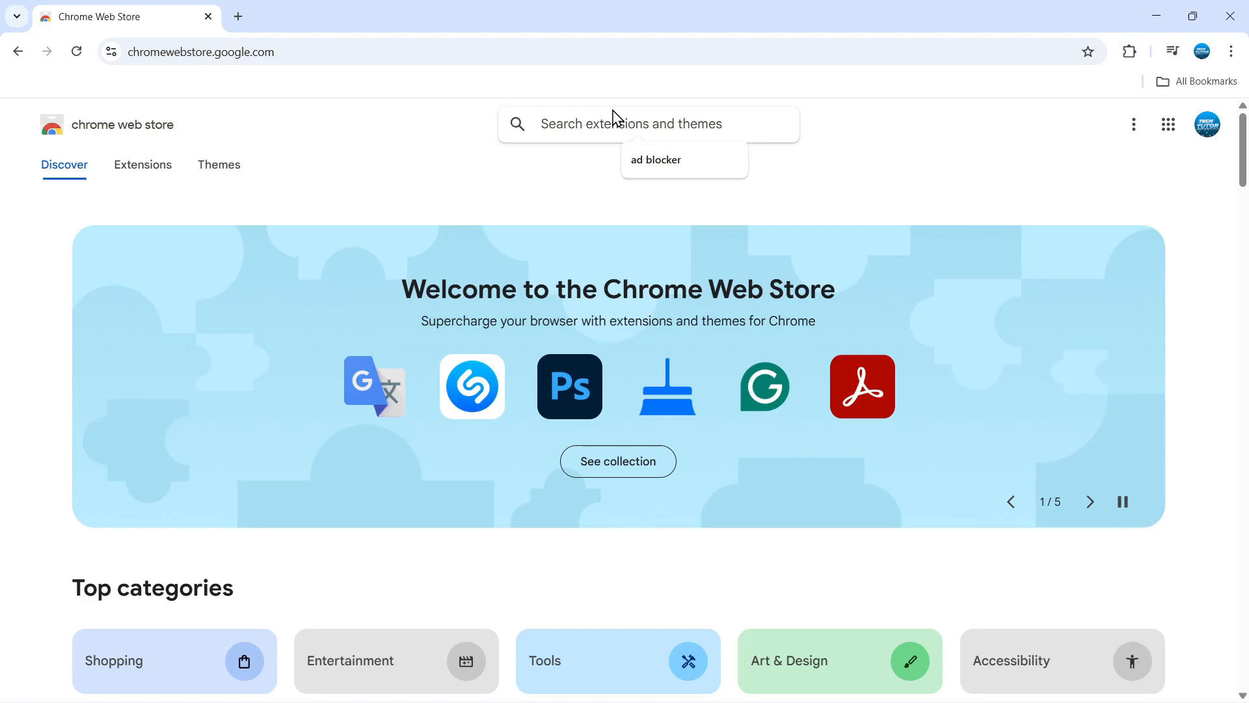
{"action": "type", "text": "adb"}
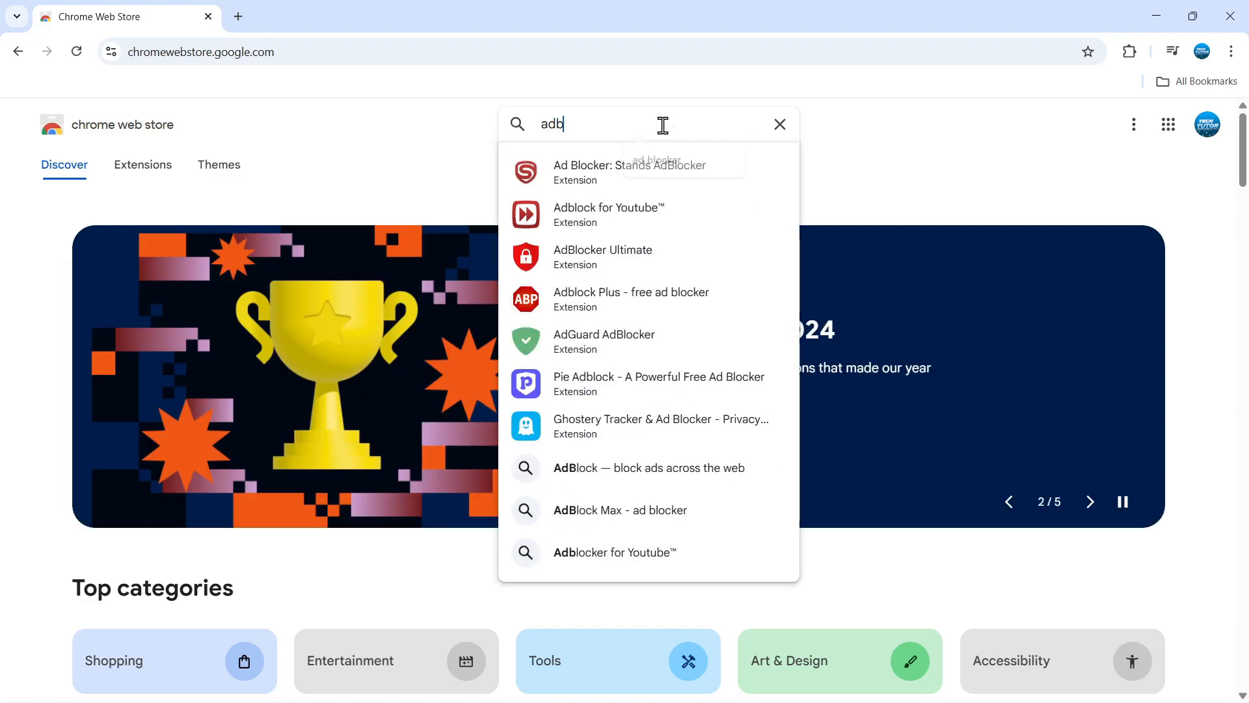
{"action": "type", "text": "lock"}
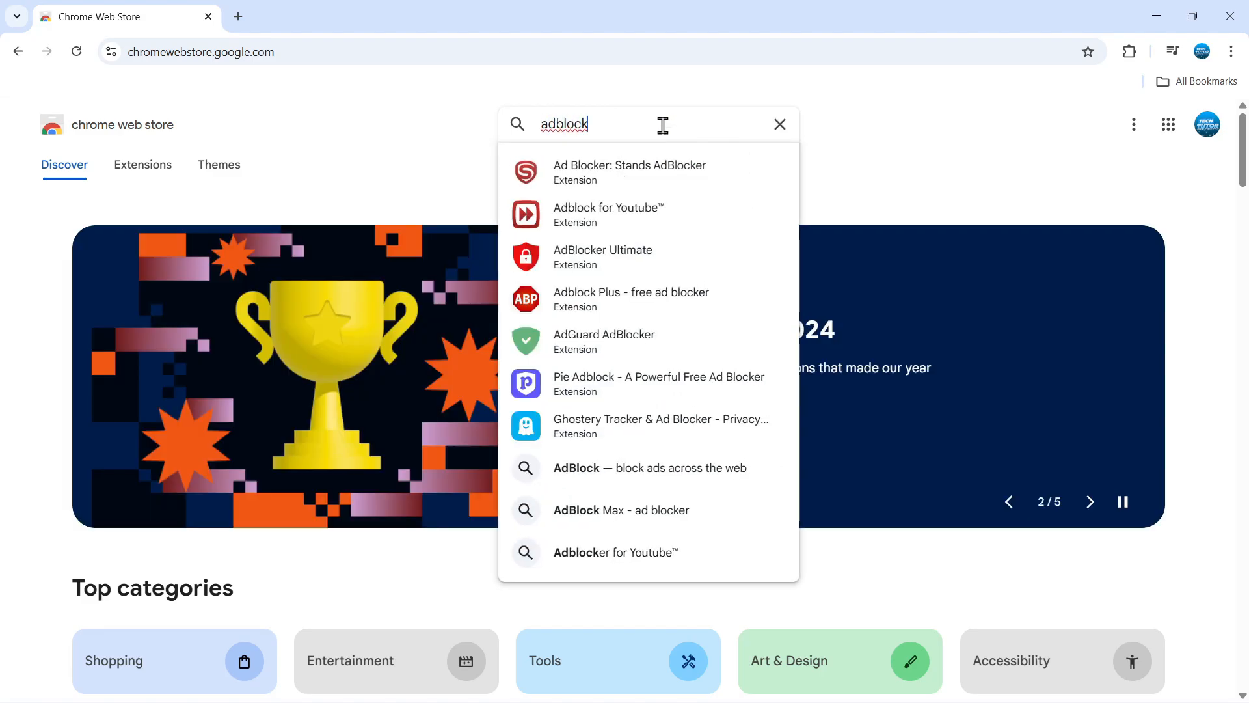
{"action": "key", "text": "Enter"}
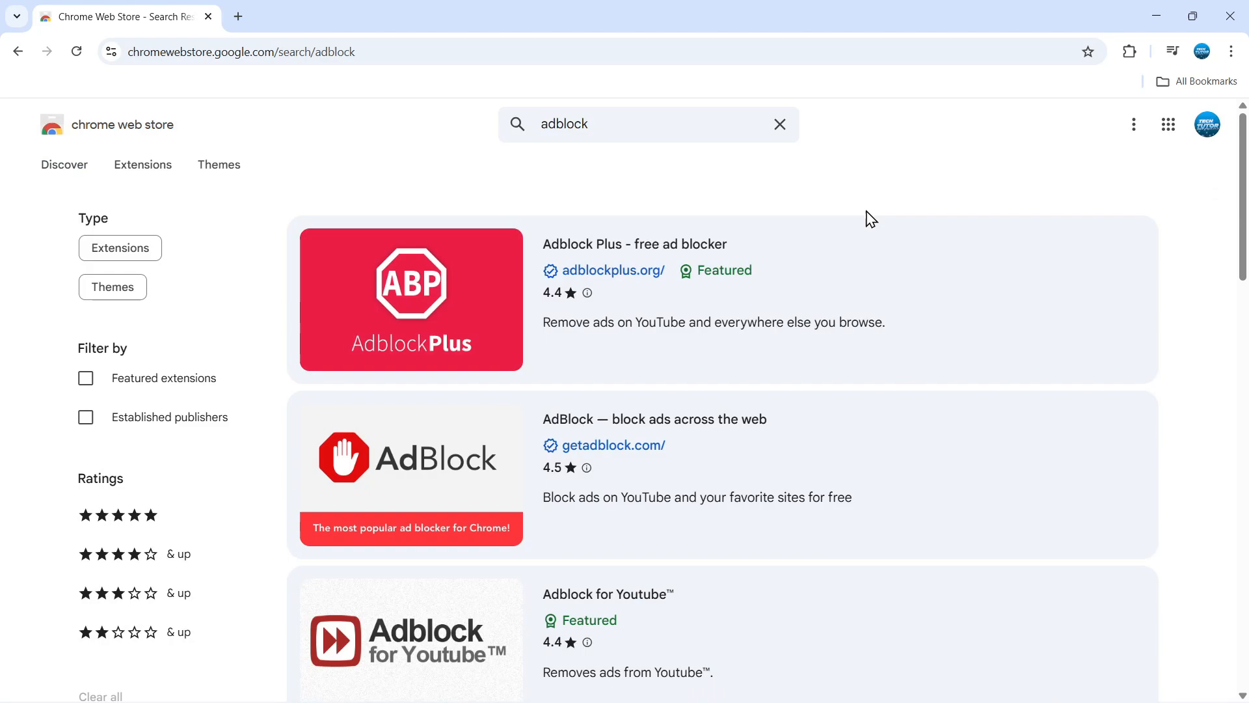
{"action": "scroll", "scroll_direction": "down", "scroll_amount": 3}
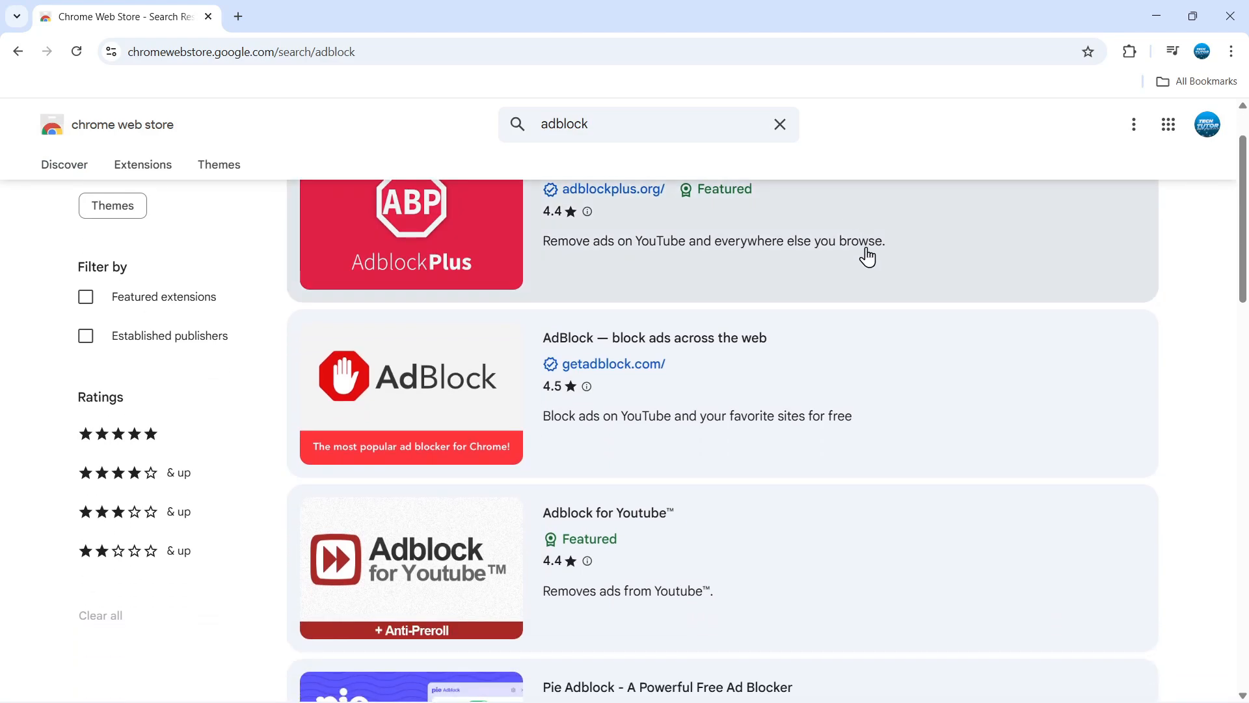
{"action": "mouse_move", "coordinate": [373, 388]}
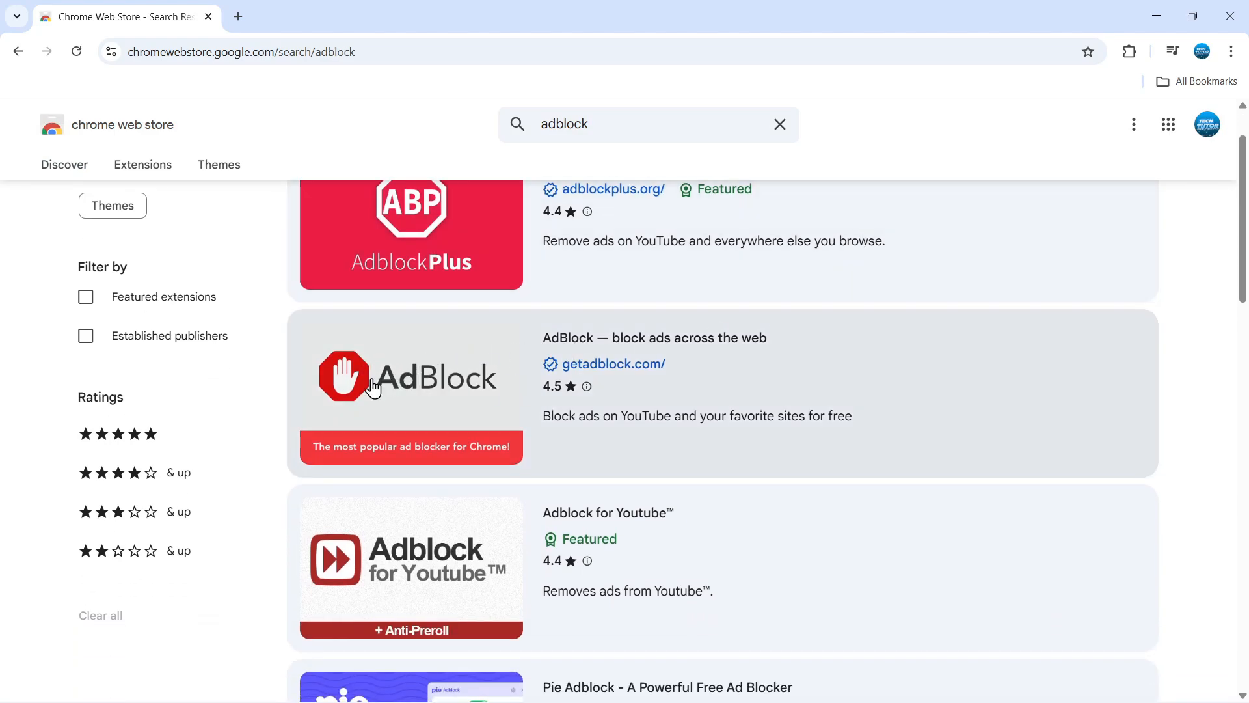
{"action": "mouse_move", "coordinate": [445, 320]}
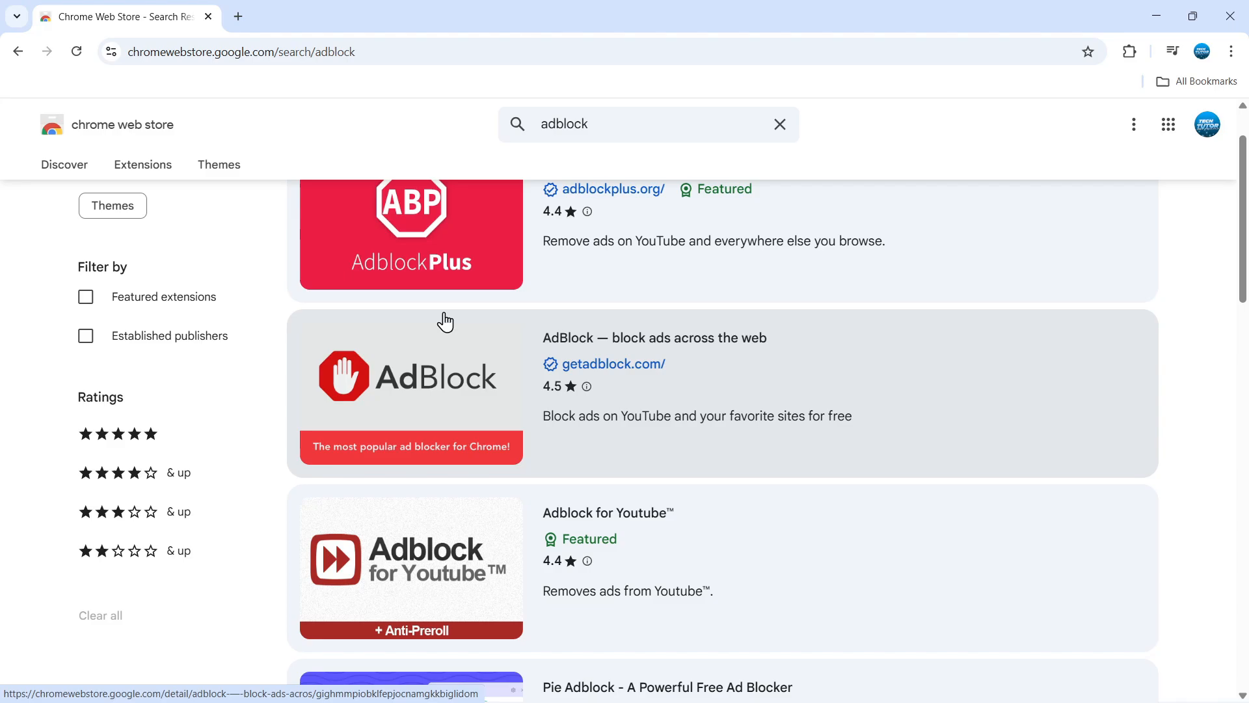
{"action": "mouse_move", "coordinate": [742, 352]}
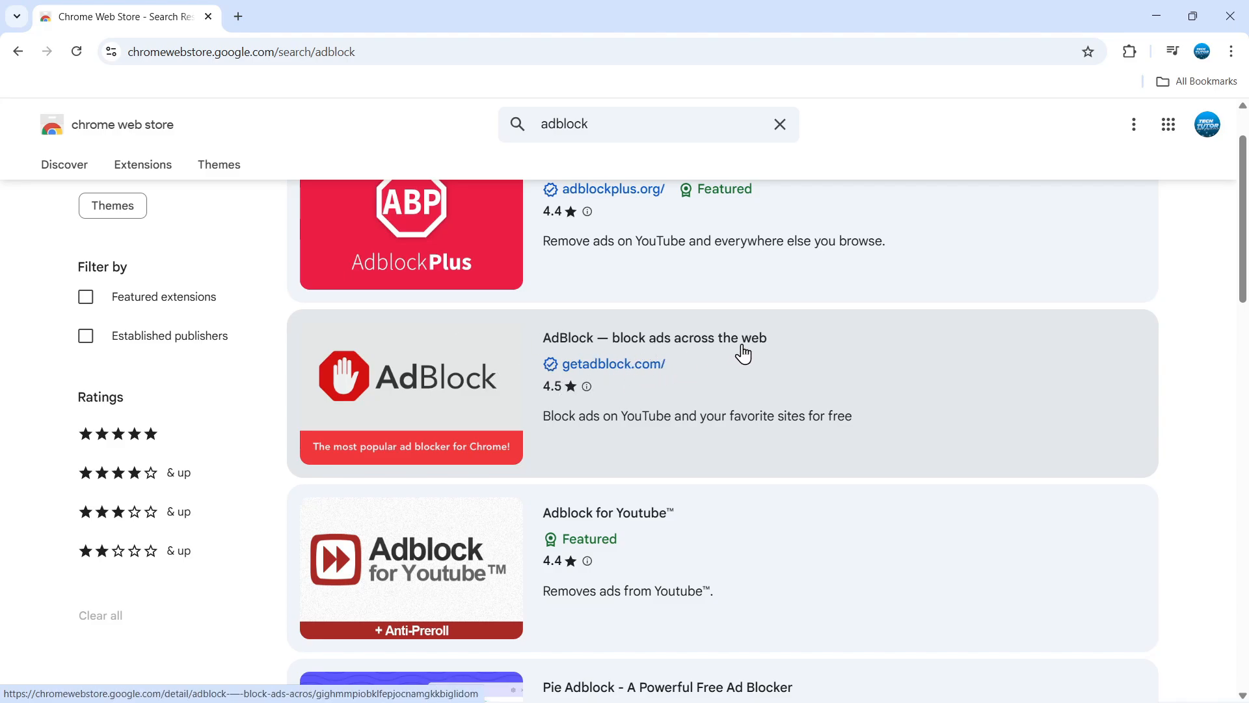
Step: Open the 'AdBlock — block ads across the web' extension's store page
{"action": "left_click", "coordinate": [653, 337]}
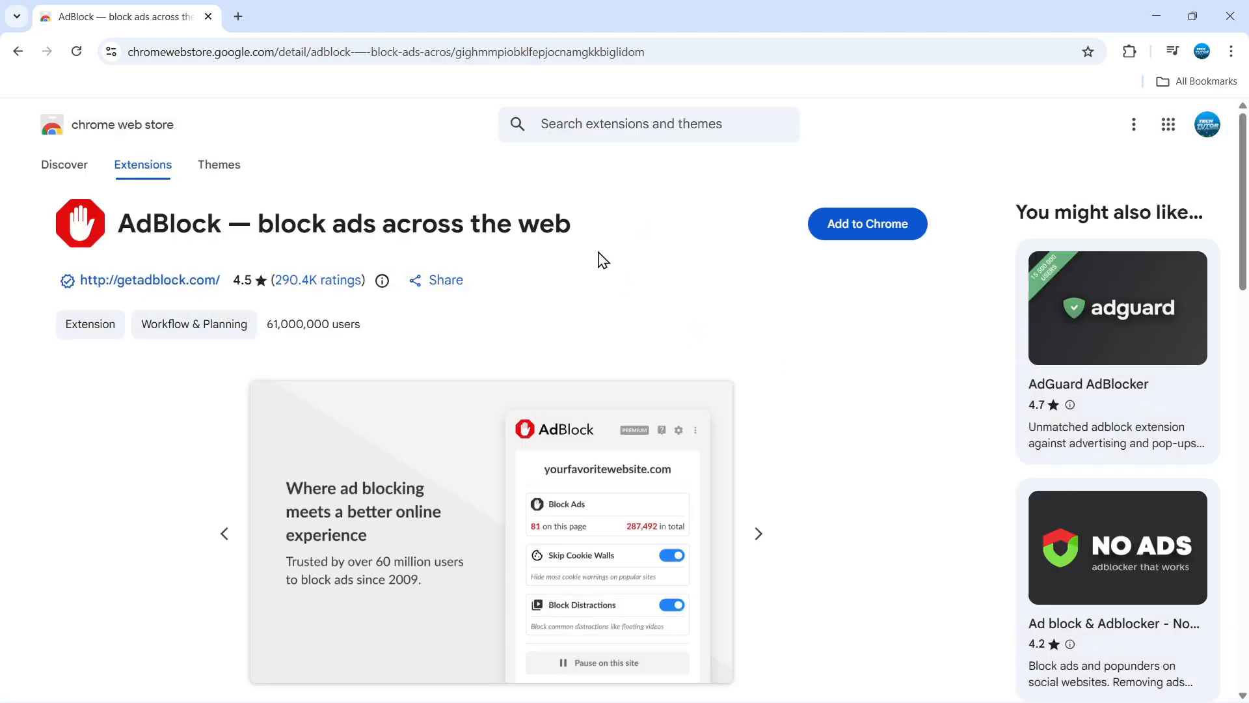
{"action": "mouse_move", "coordinate": [281, 319]}
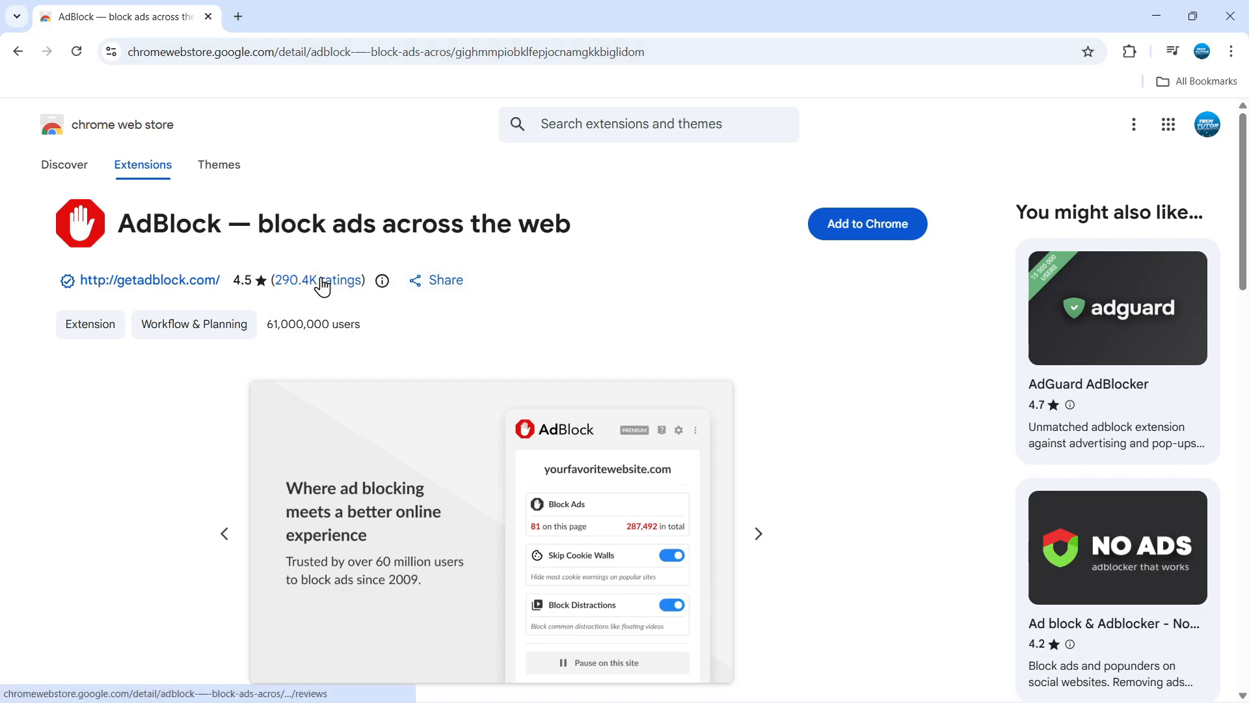
{"action": "mouse_move", "coordinate": [333, 265]}
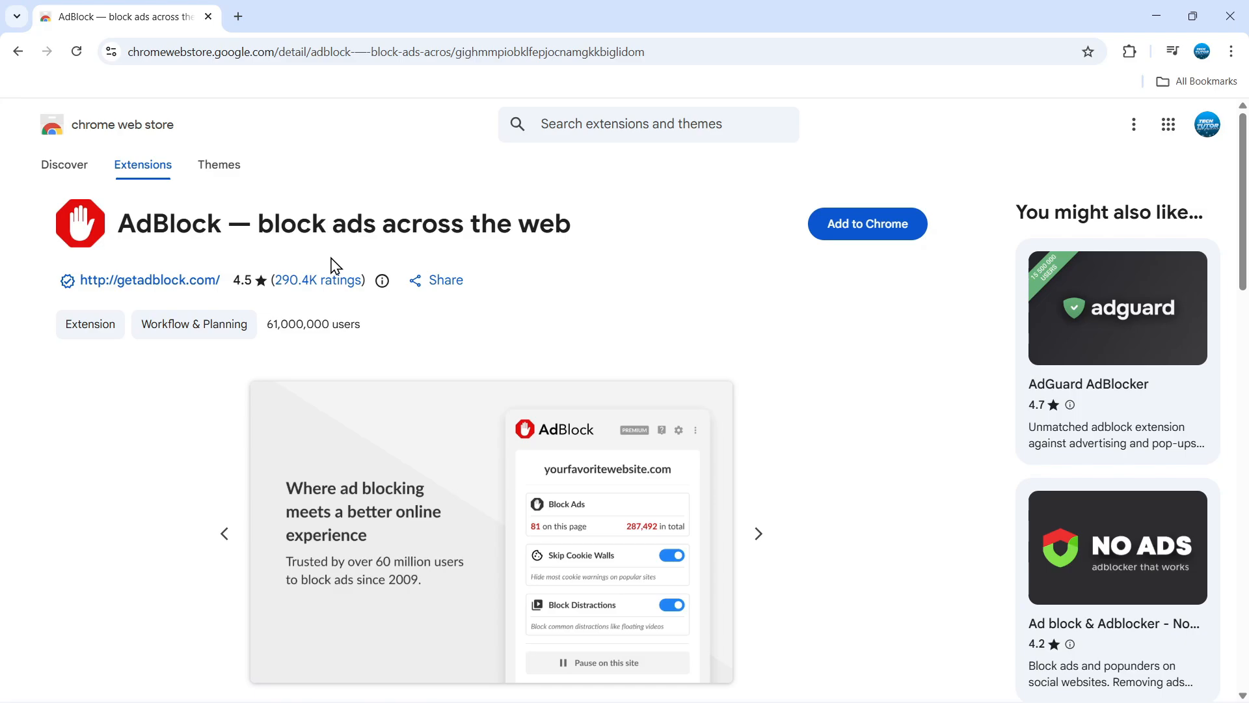
{"action": "mouse_move", "coordinate": [707, 320]}
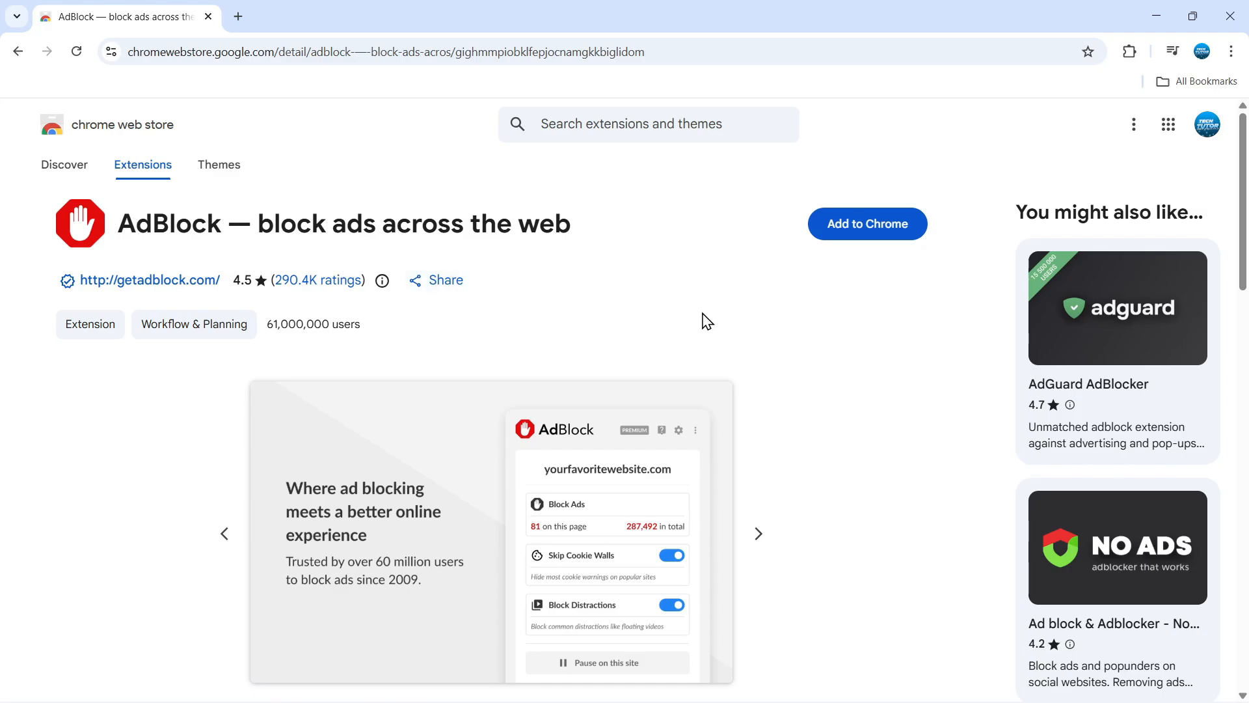
{"action": "mouse_move", "coordinate": [867, 224]}
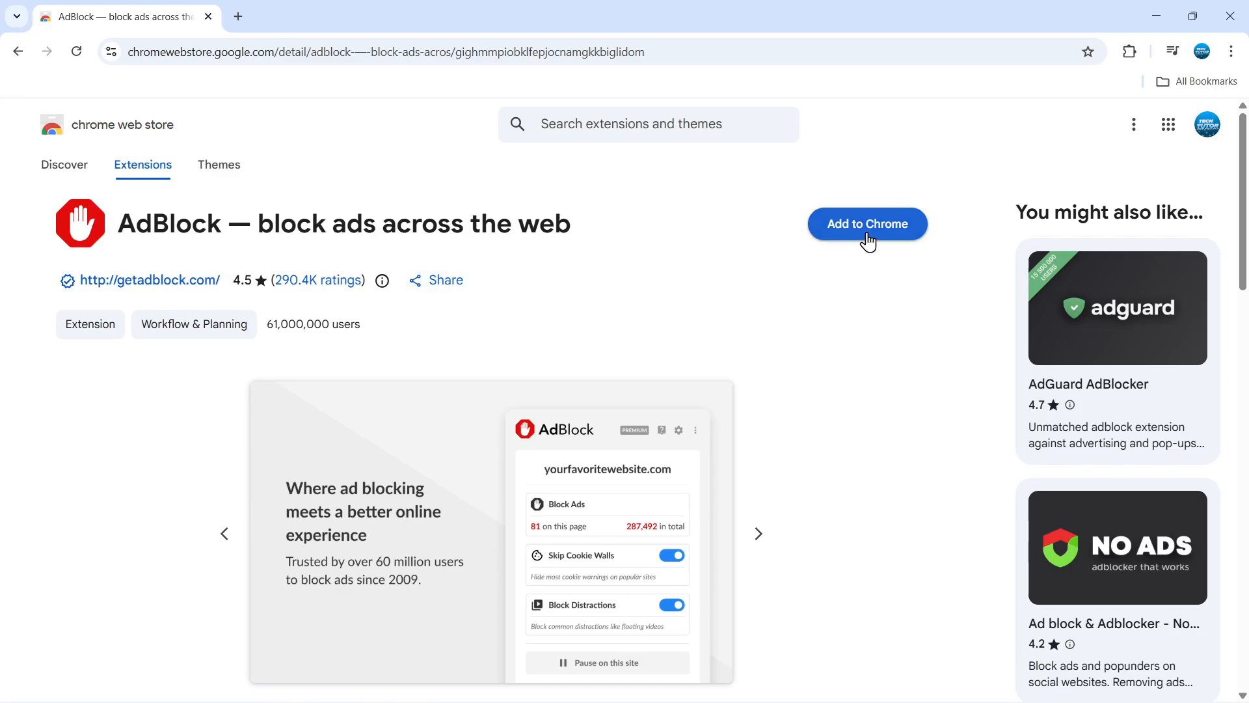
Step: Add AdBlock to Chrome and confirm the installation
{"action": "left_click", "coordinate": [866, 224]}
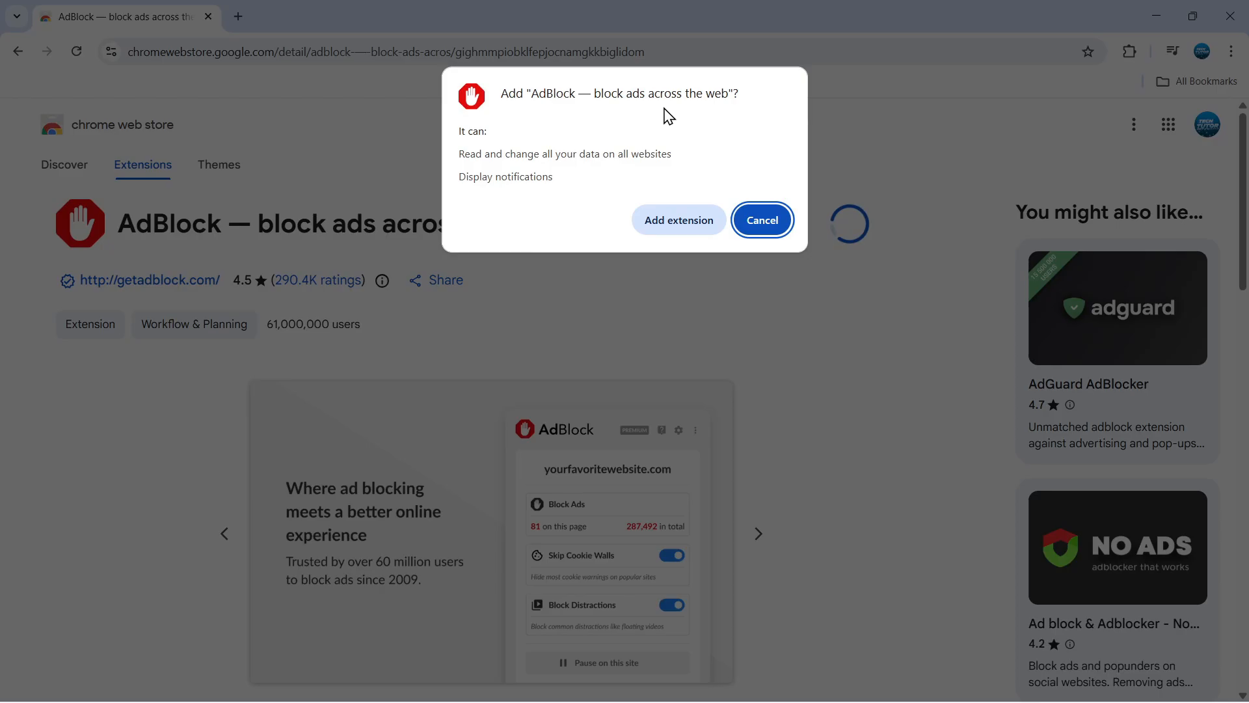
{"action": "left_click", "coordinate": [760, 220]}
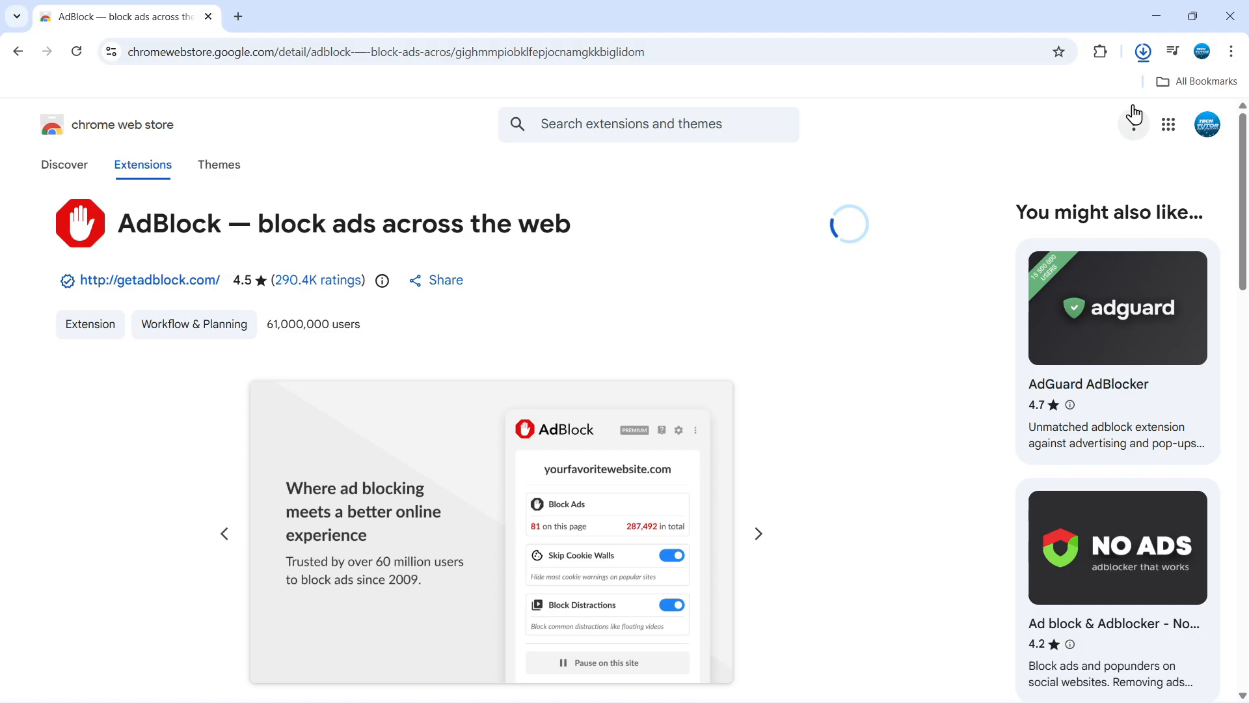
{"action": "left_click", "coordinate": [1143, 51]}
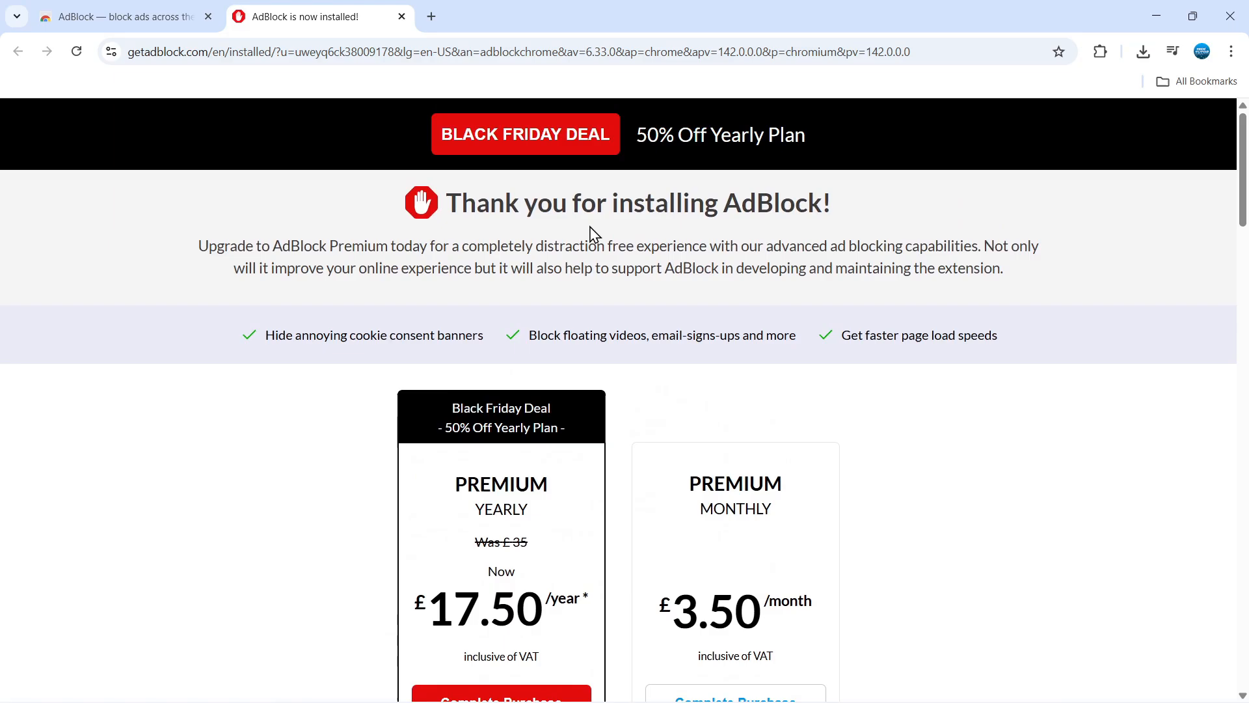
{"action": "mouse_move", "coordinate": [570, 245]}
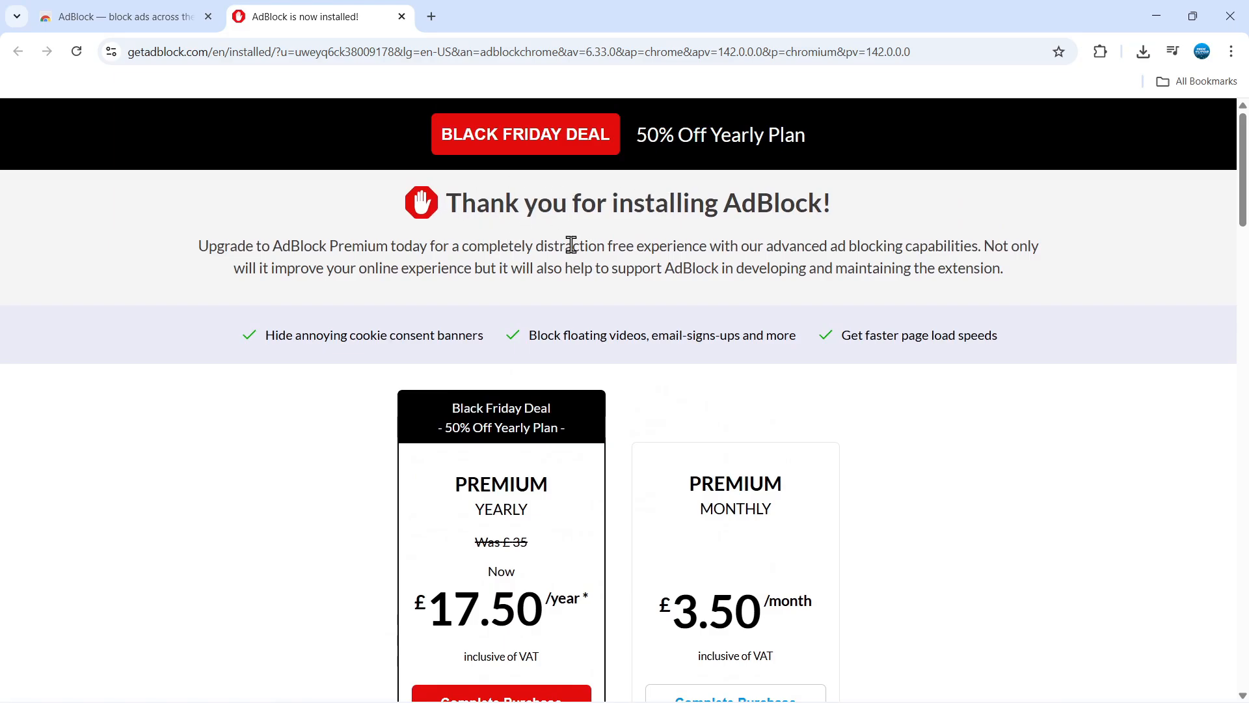
{"action": "mouse_move", "coordinate": [261, 132]}
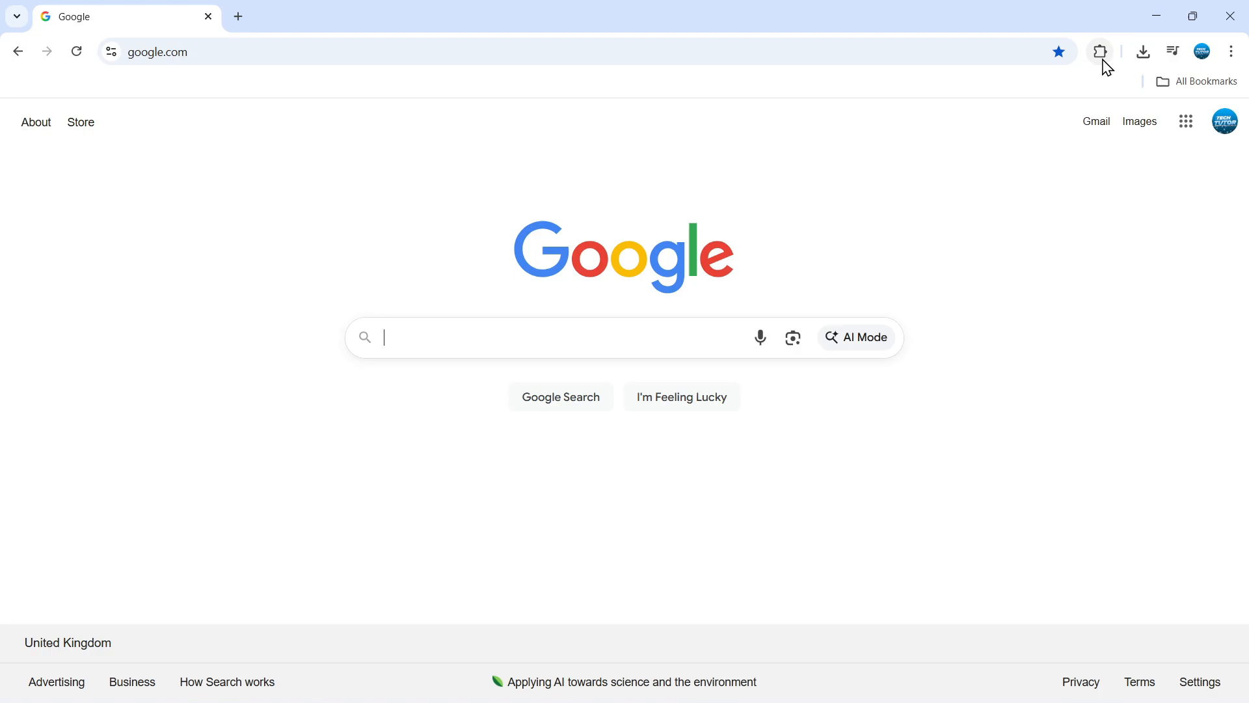
Step: Open the puzzle-piece Extensions menu to see AdBlock listed
{"action": "left_click", "coordinate": [1100, 51]}
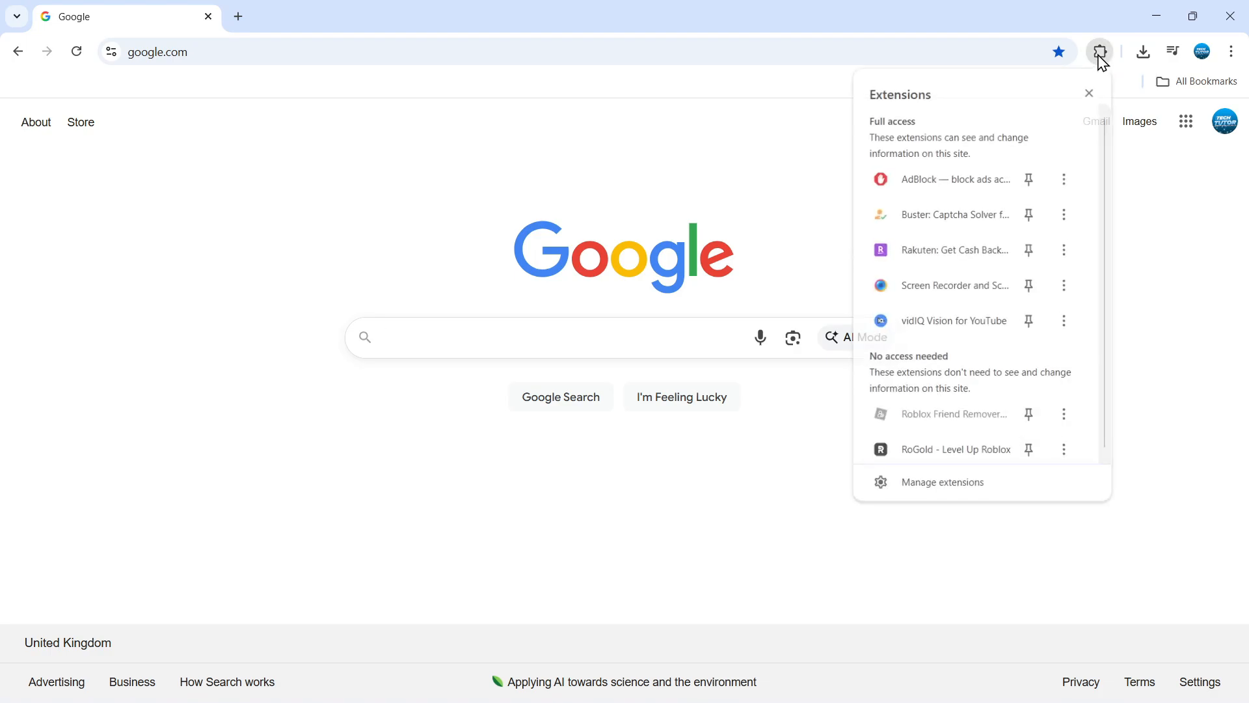
{"action": "mouse_move", "coordinate": [972, 178]}
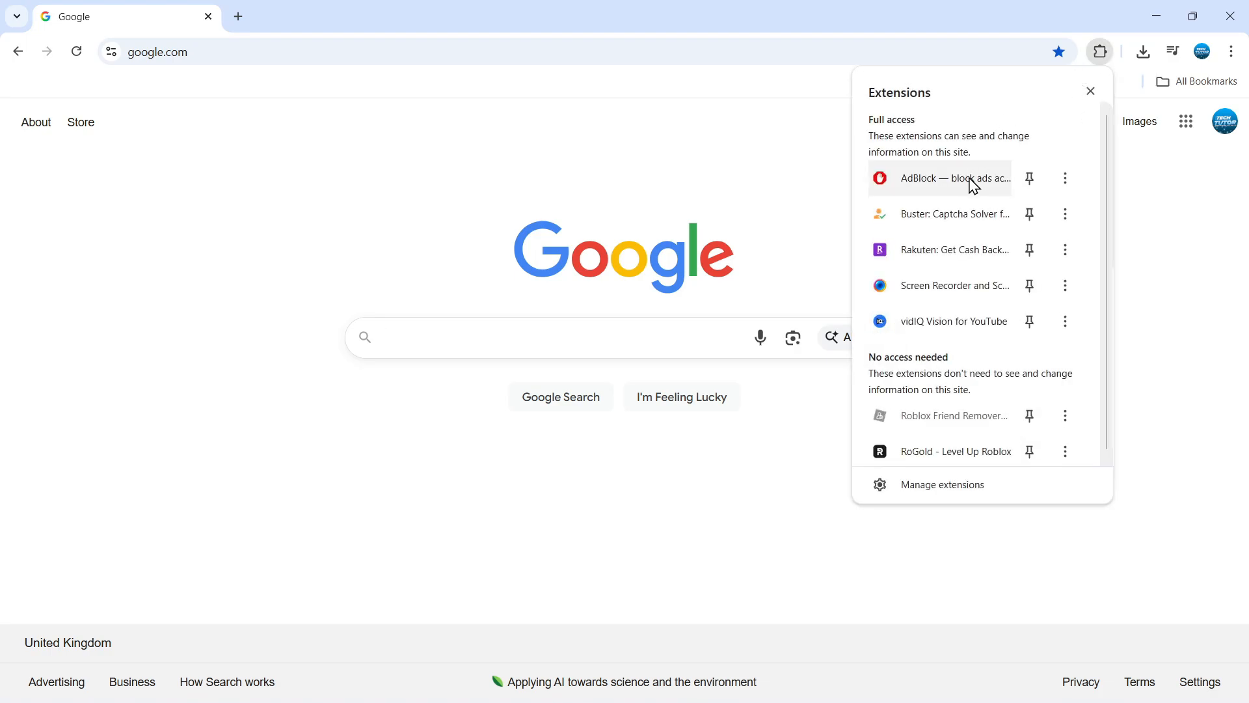
{"action": "mouse_move", "coordinate": [987, 285]}
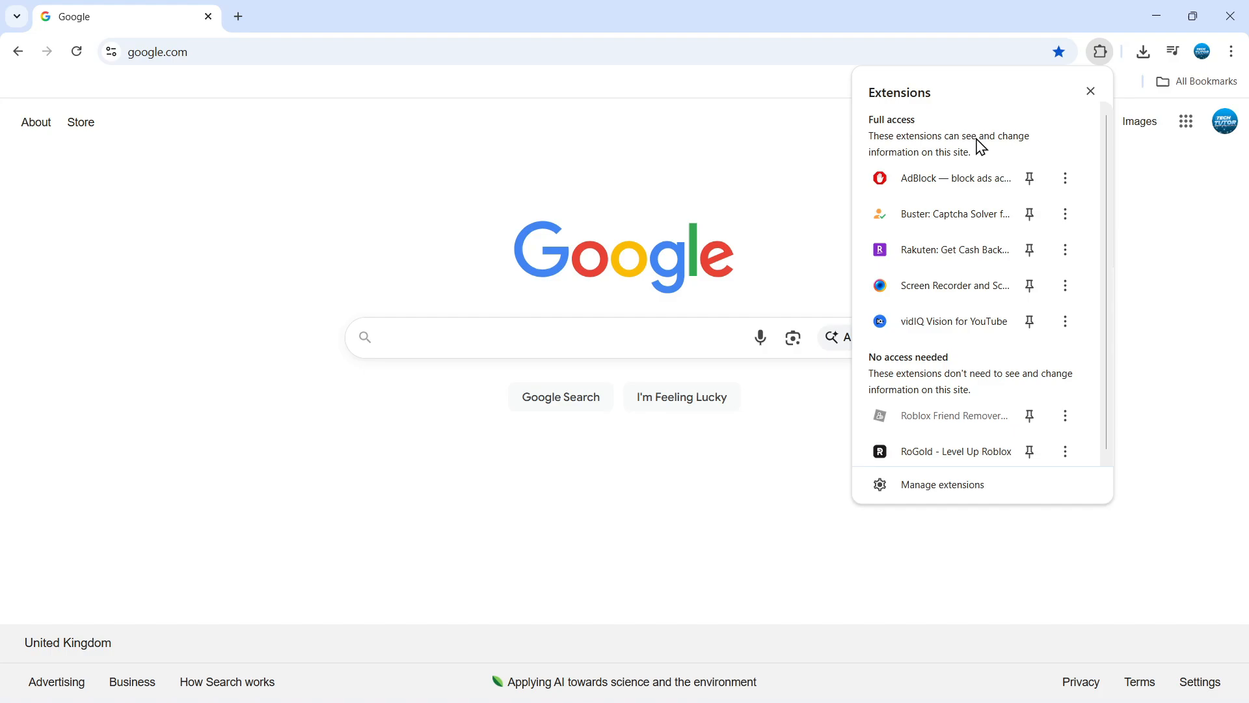
{"action": "mouse_move", "coordinate": [1100, 57]}
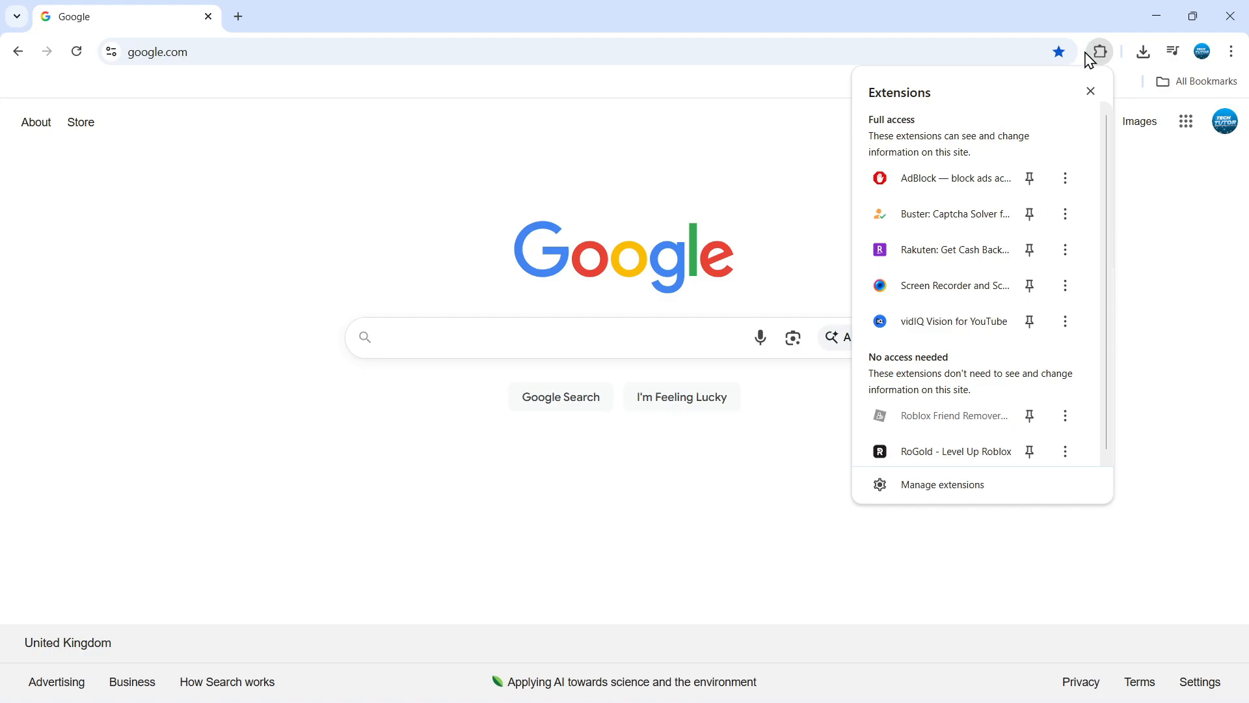
{"action": "mouse_move", "coordinate": [943, 178]}
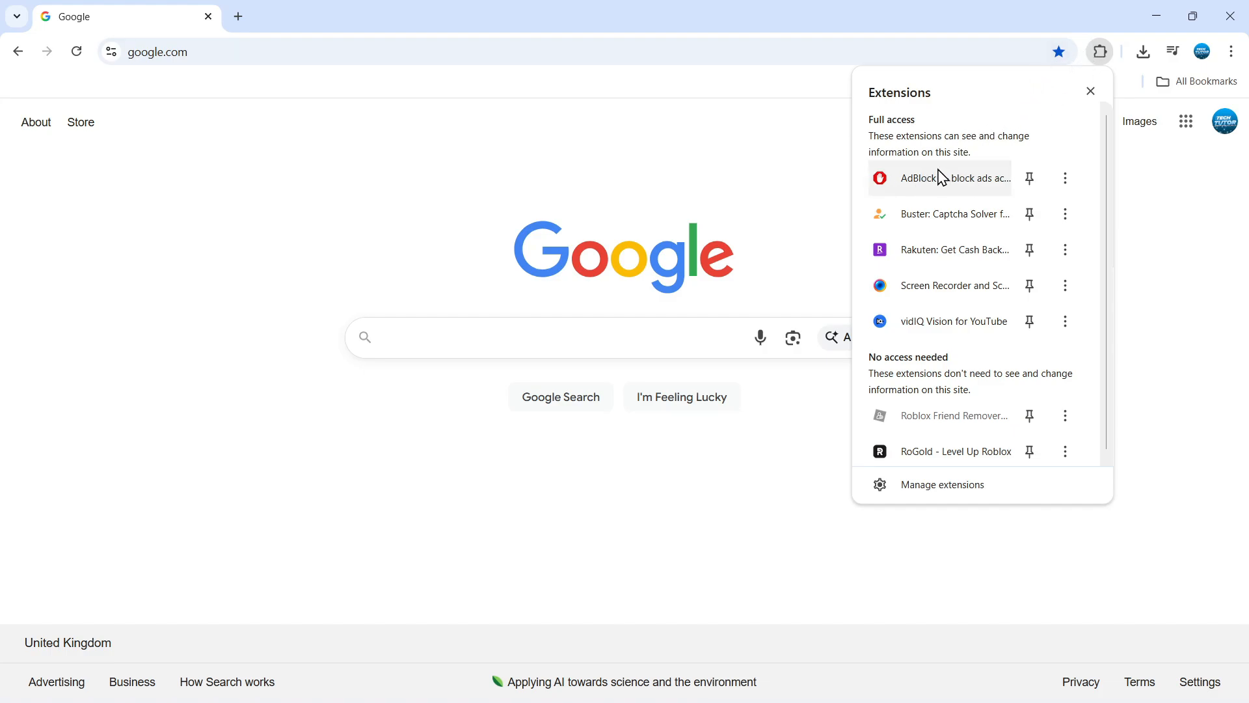
Step: Pause AdBlock on google.com from its panel, then reopen the Extensions menu
{"action": "left_click", "coordinate": [918, 178]}
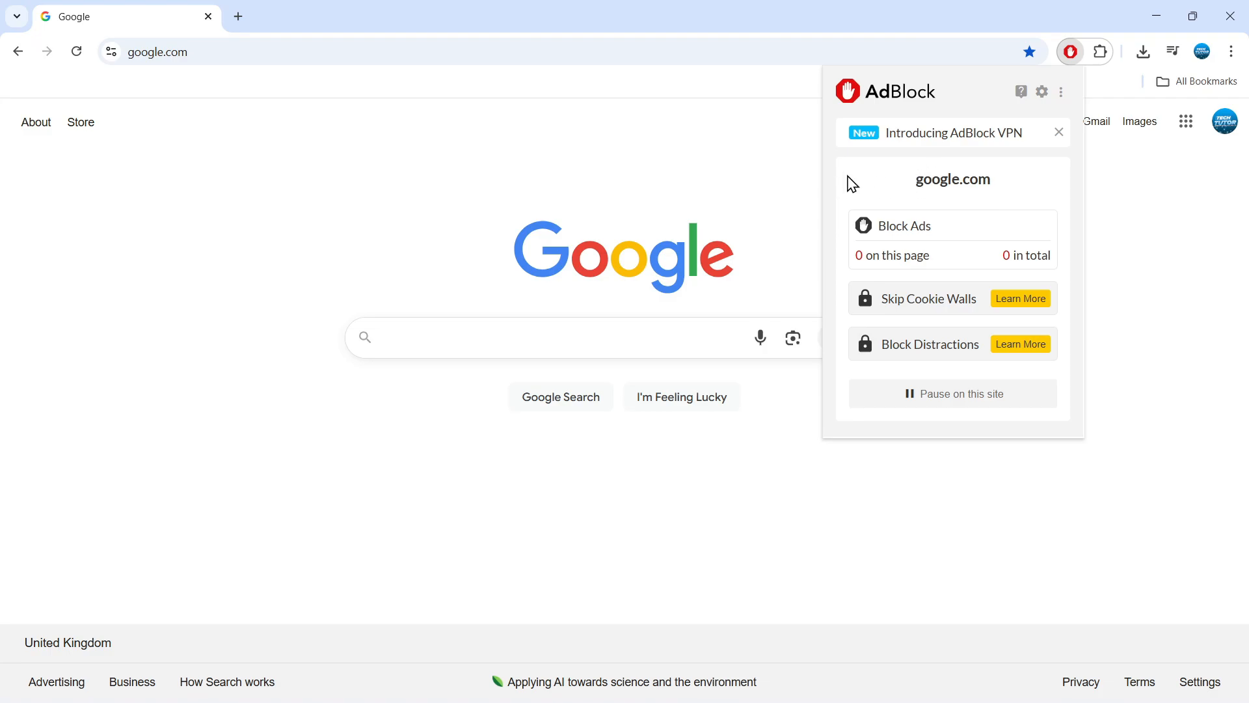
{"action": "mouse_move", "coordinate": [1004, 170]}
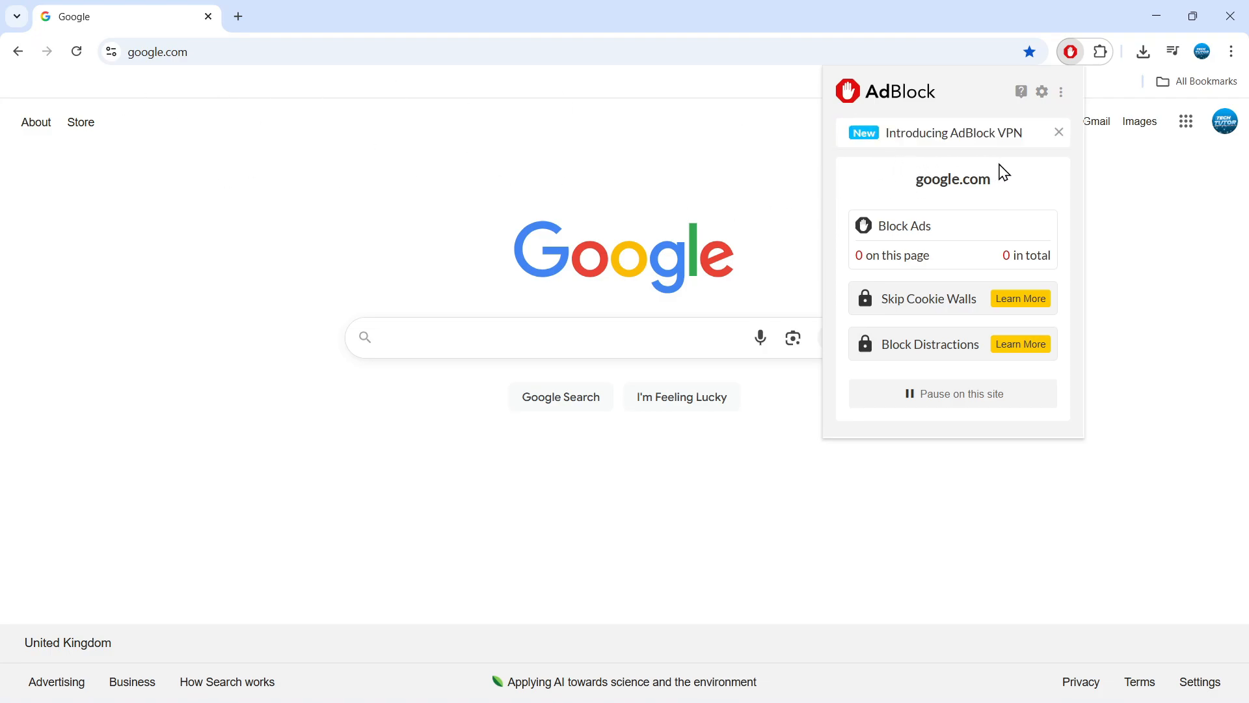
{"action": "double_click", "coordinate": [951, 178]}
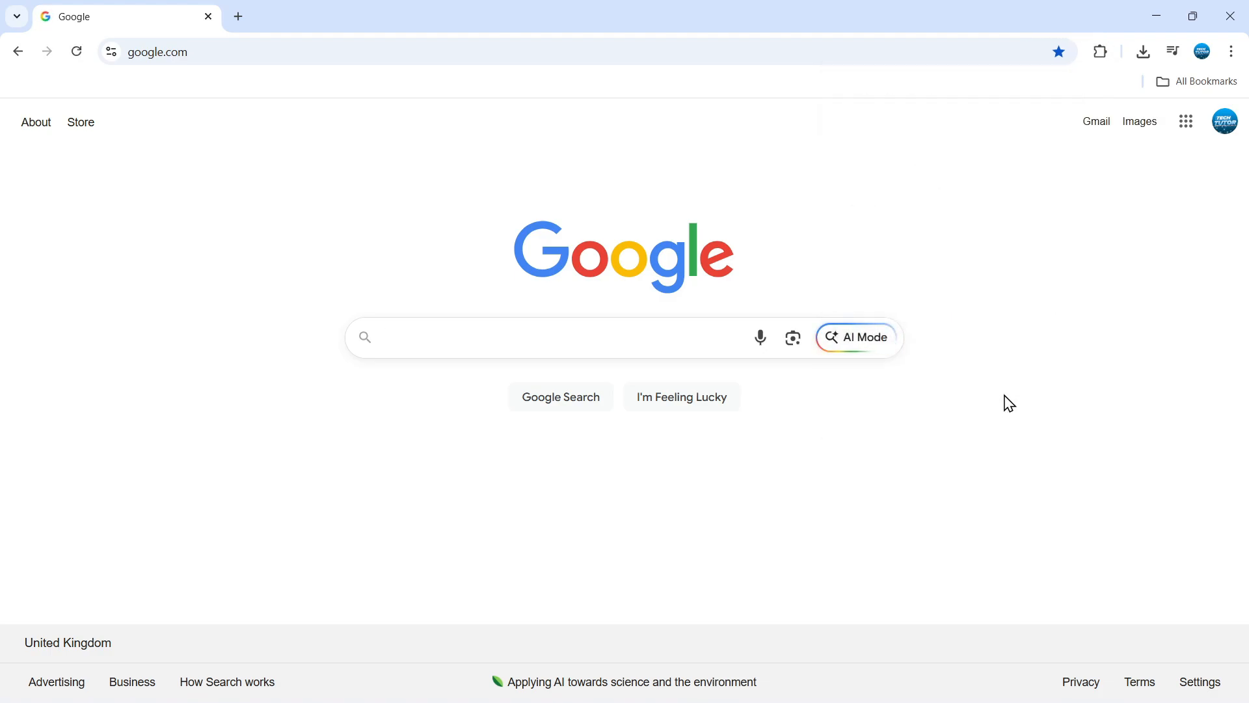
{"action": "left_click", "coordinate": [558, 337]}
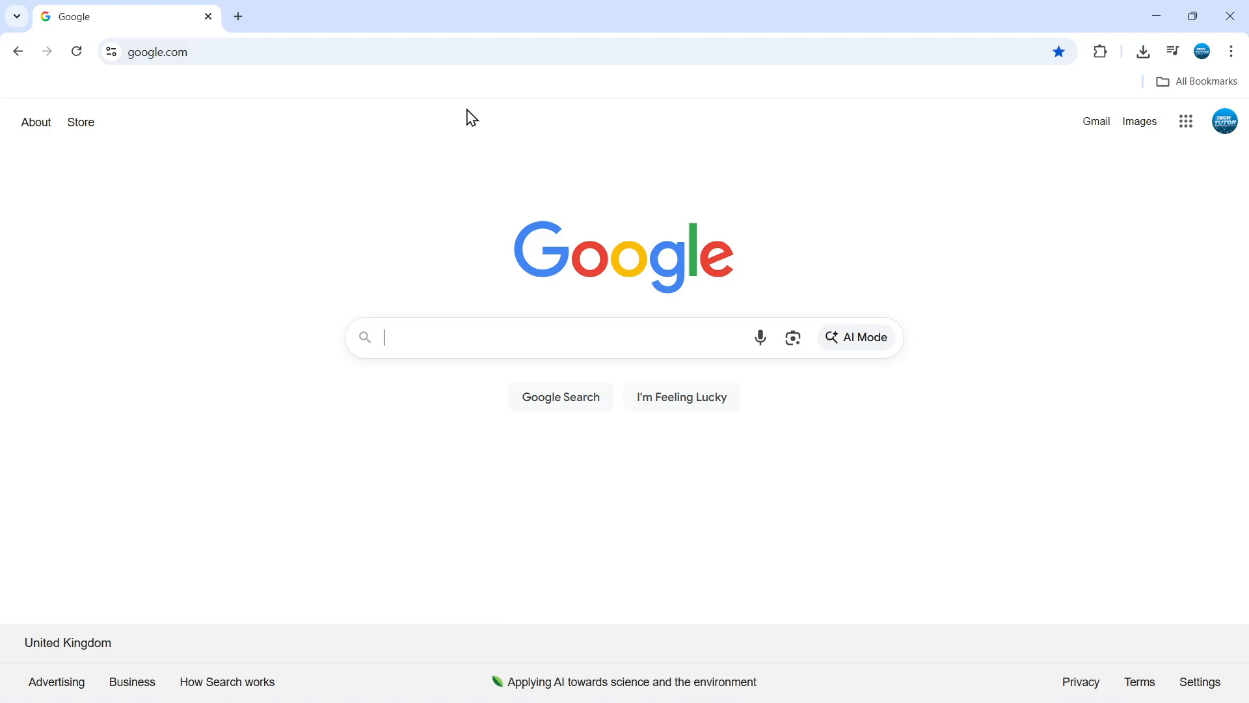
{"action": "mouse_move", "coordinate": [598, 116]}
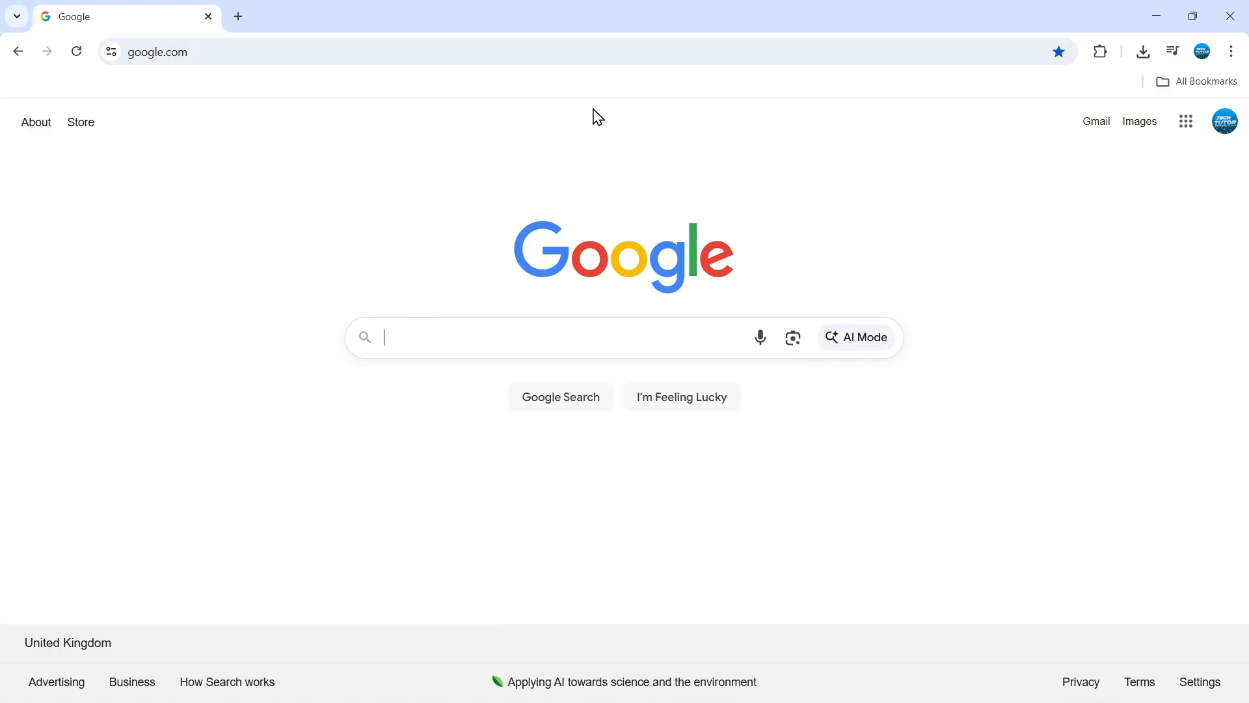
{"action": "mouse_move", "coordinate": [1086, 163]}
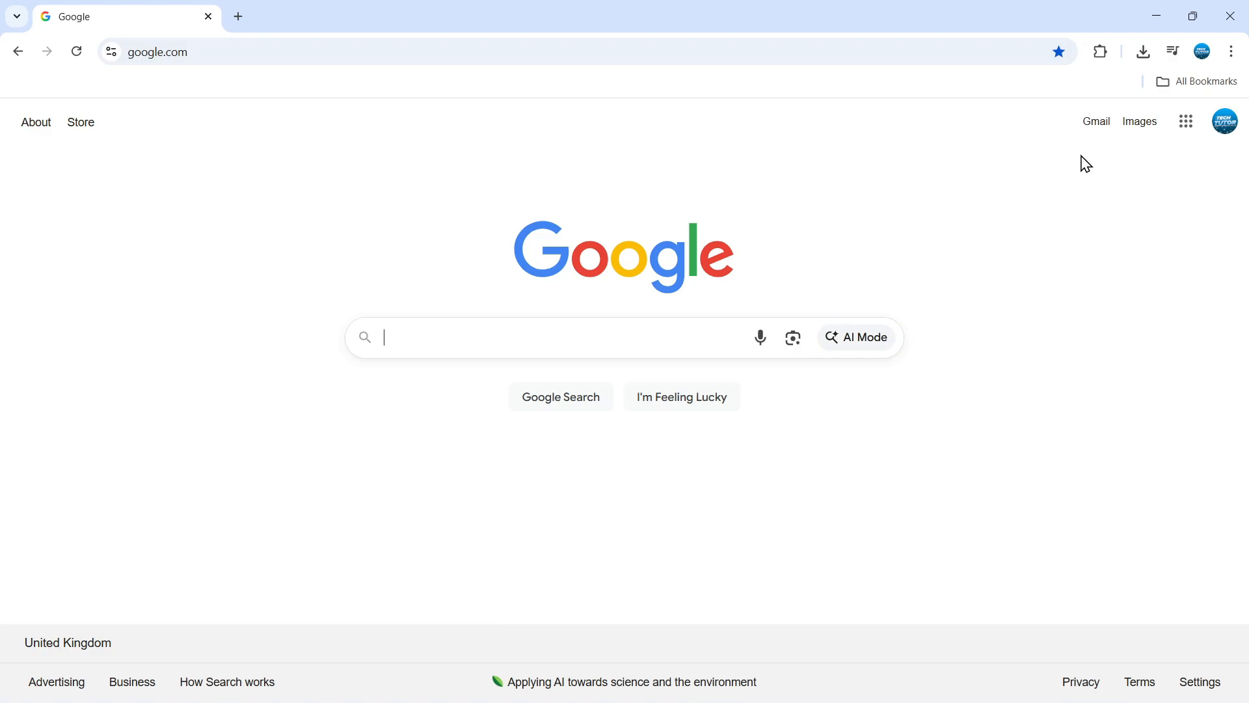
{"action": "mouse_move", "coordinate": [1064, 108]}
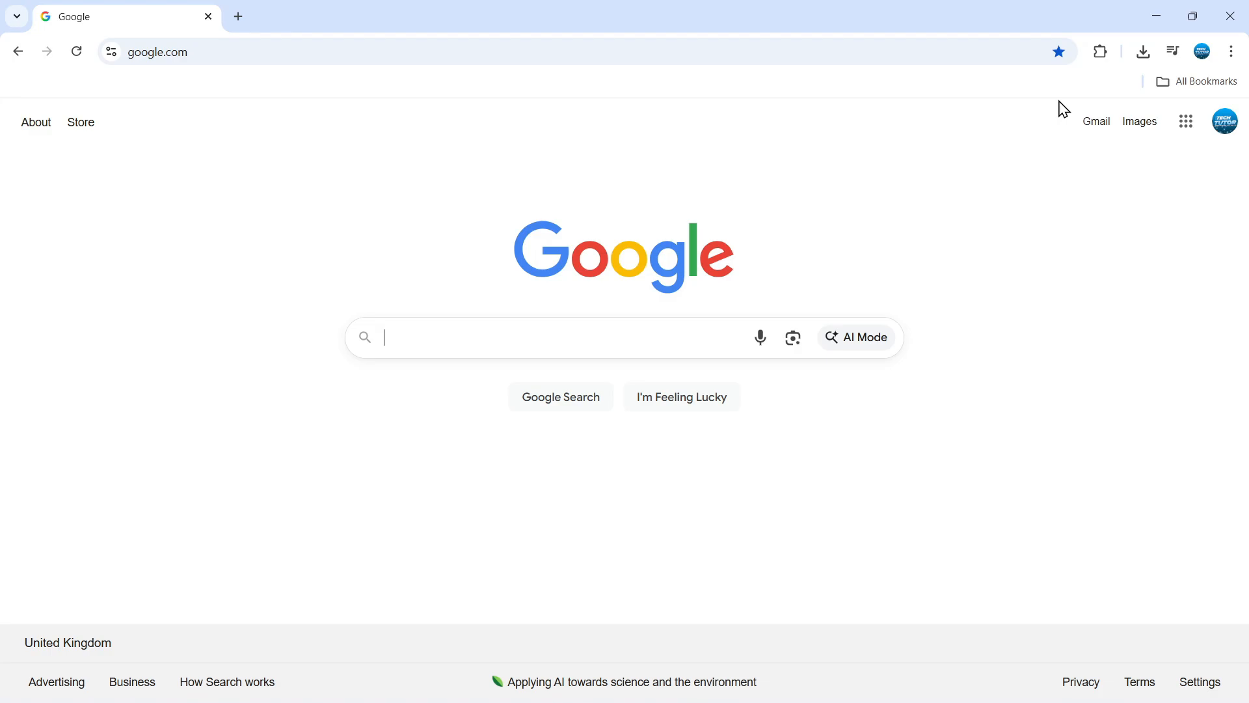
{"action": "left_click", "coordinate": [1100, 51]}
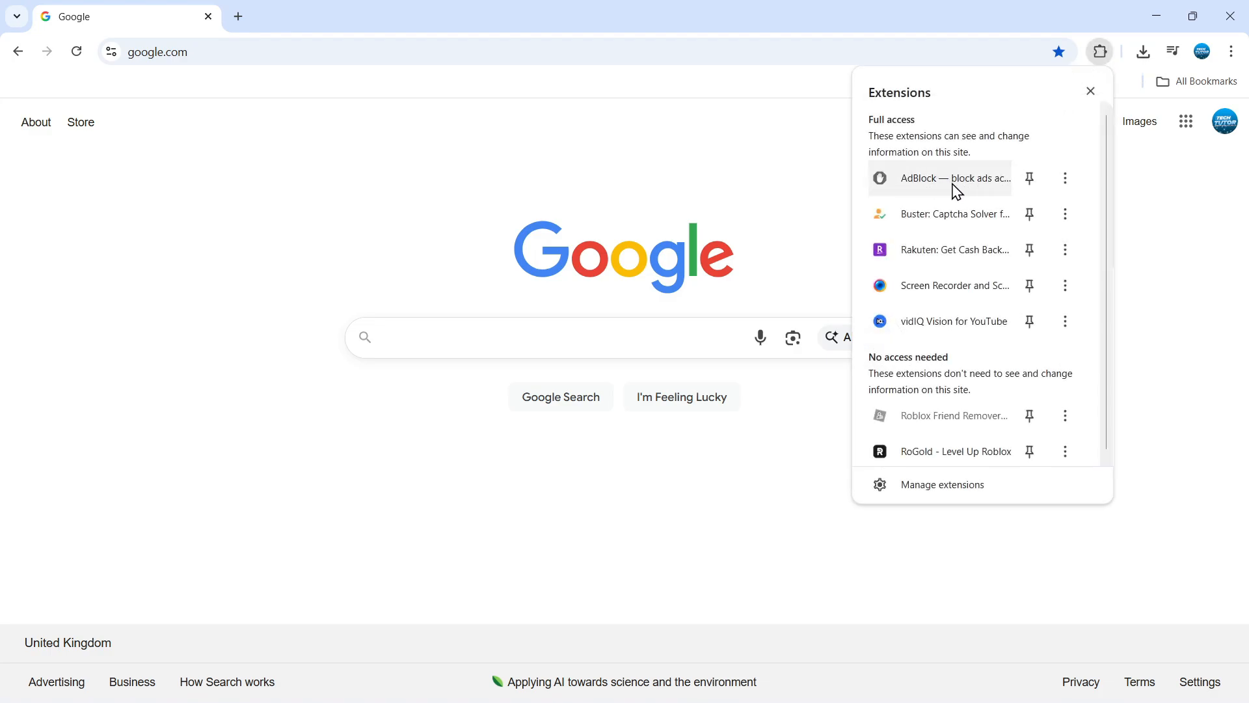
Step: Open AdBlock's google.com panel showing the 'Resume Ad blocking' option
{"action": "left_click", "coordinate": [918, 178]}
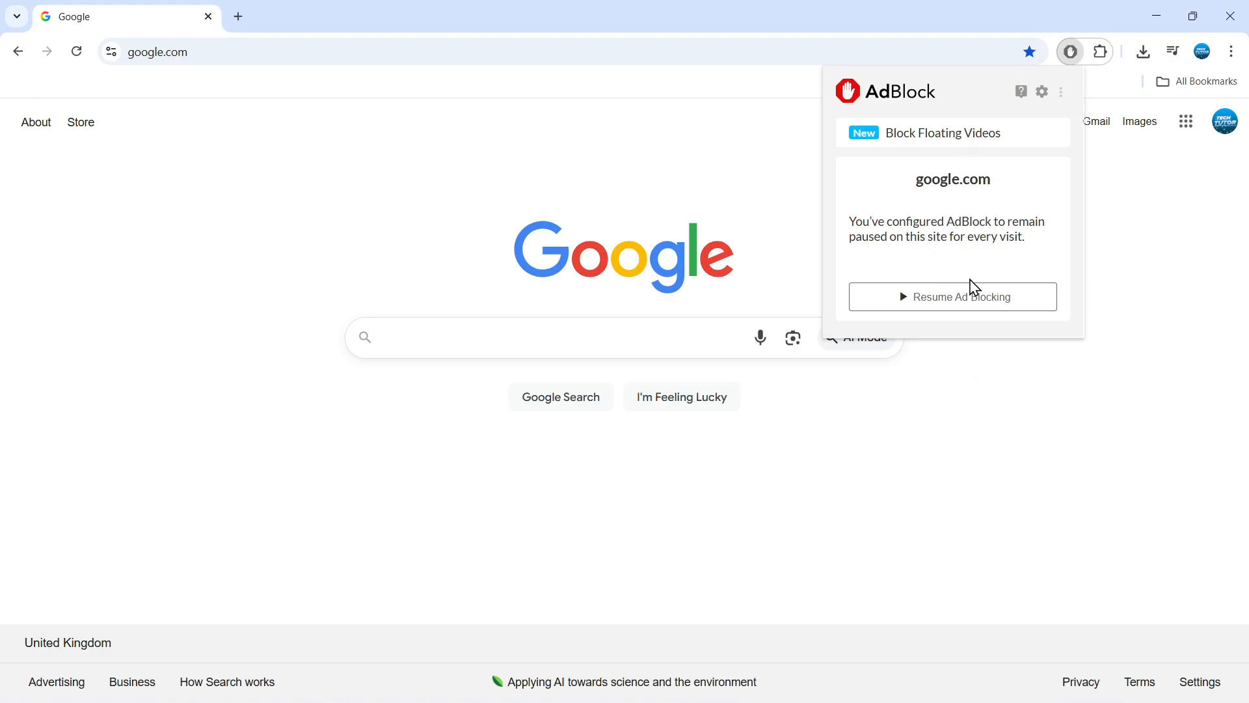
{"action": "mouse_move", "coordinate": [970, 301]}
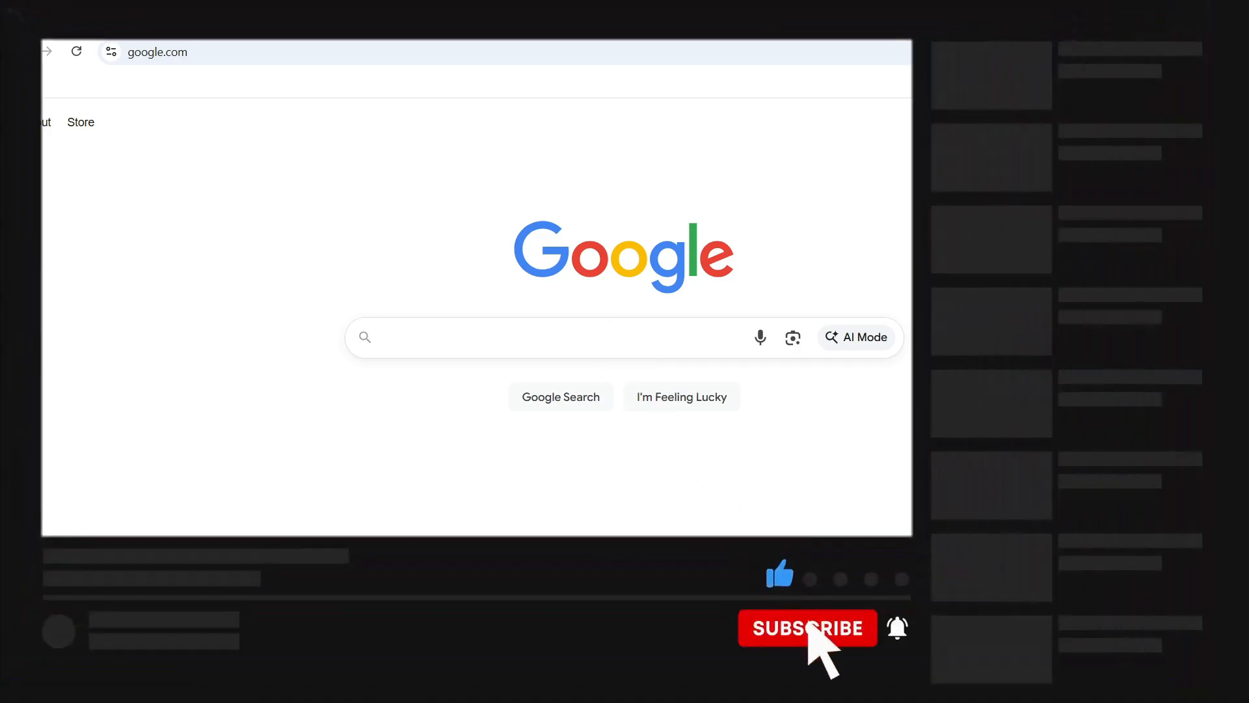
{"action": "left_click", "coordinate": [807, 627]}
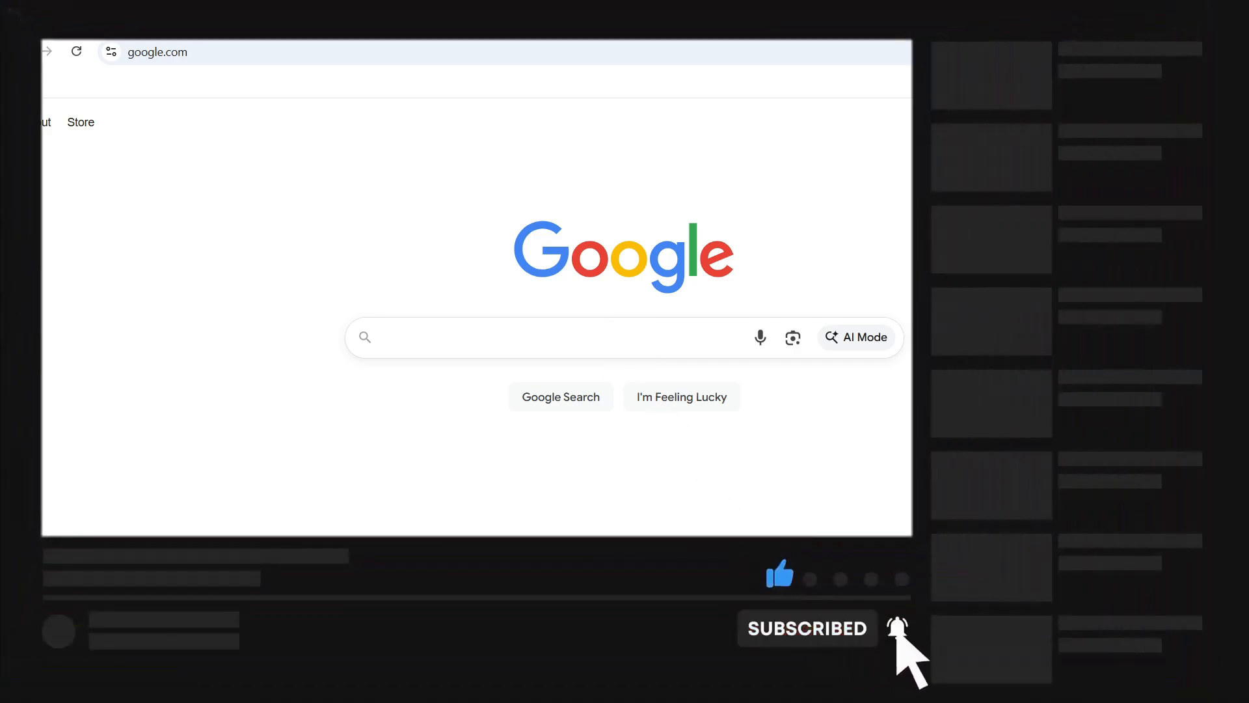